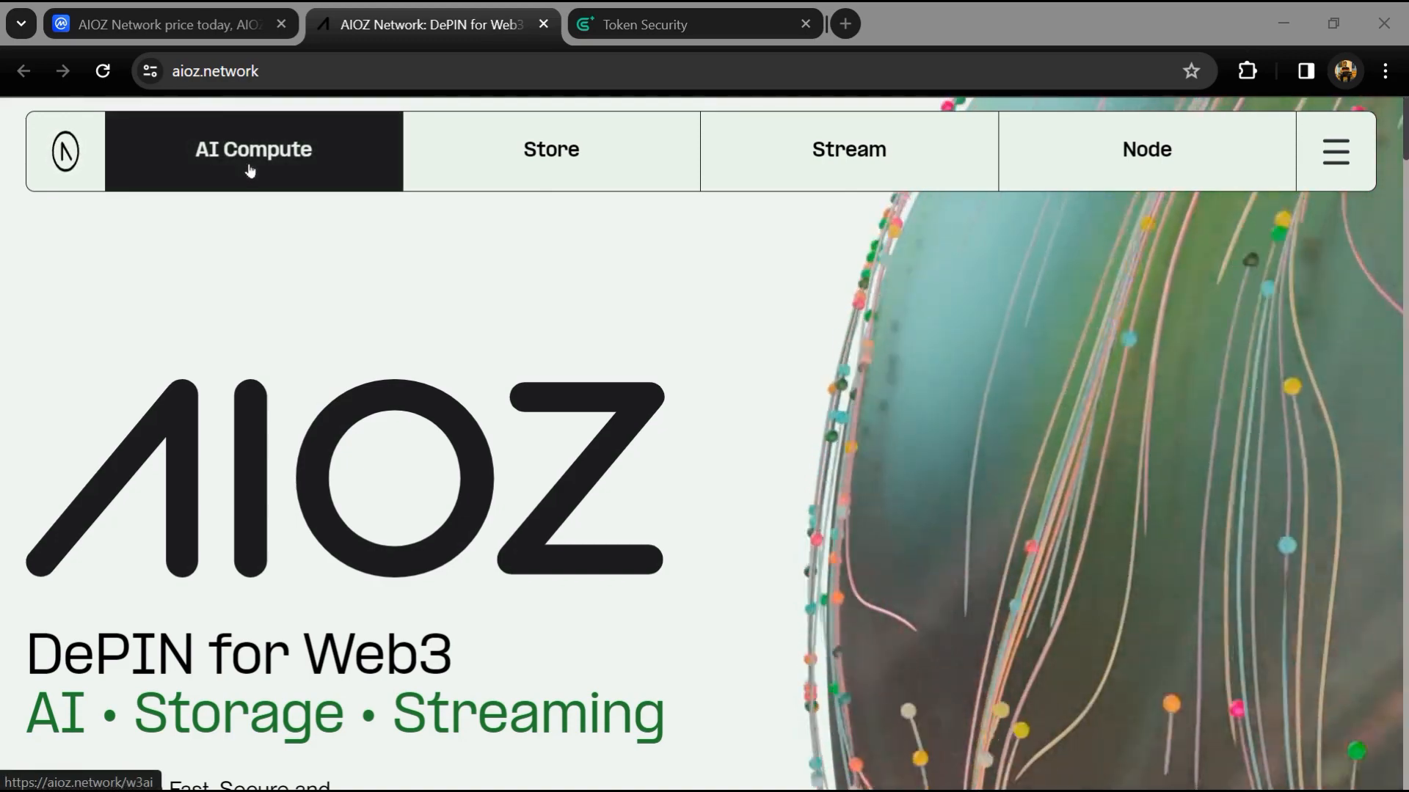
mouse_move(299, 399)
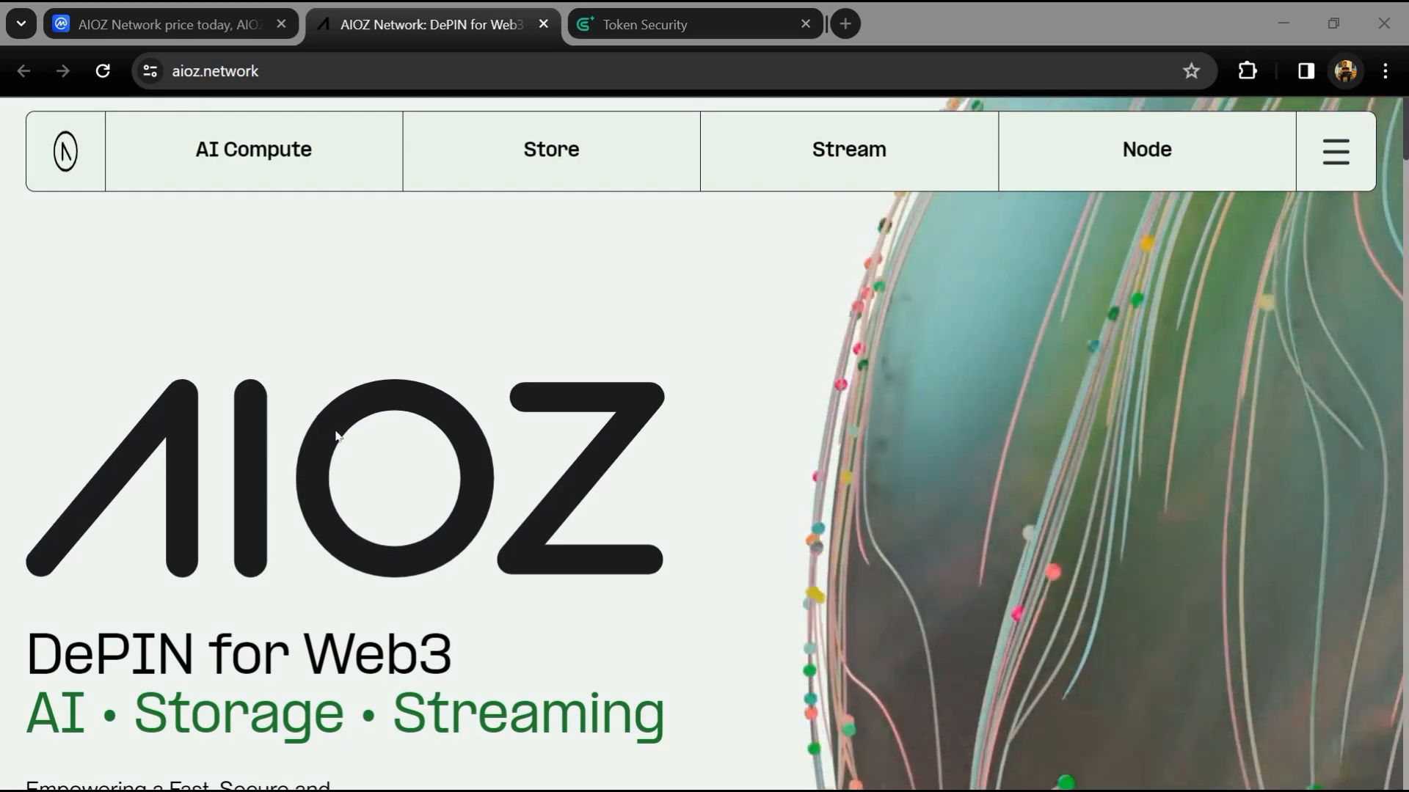
- Scroll through the aioz.network homepage sections from top to bottom and back
scroll(down, 3)
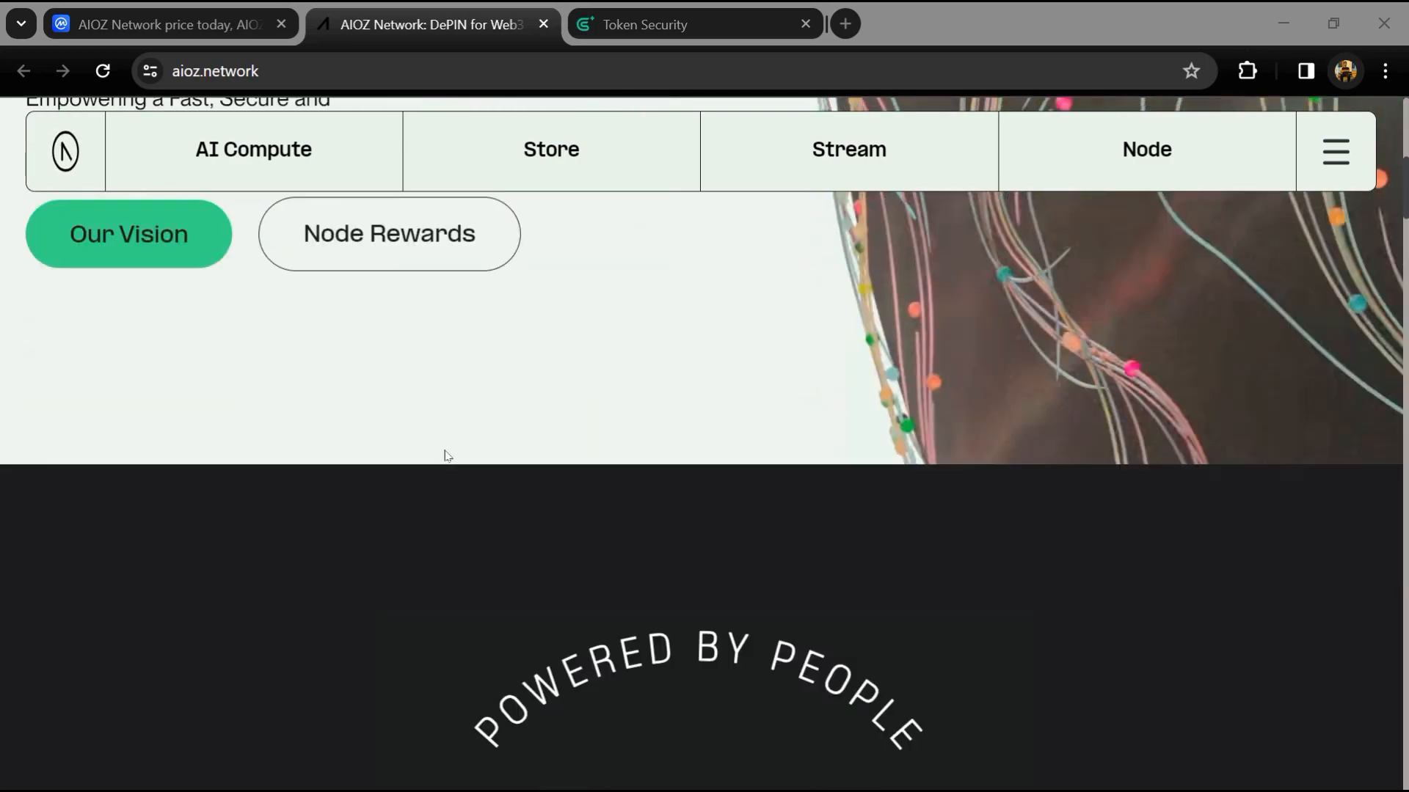
scroll(down, 3)
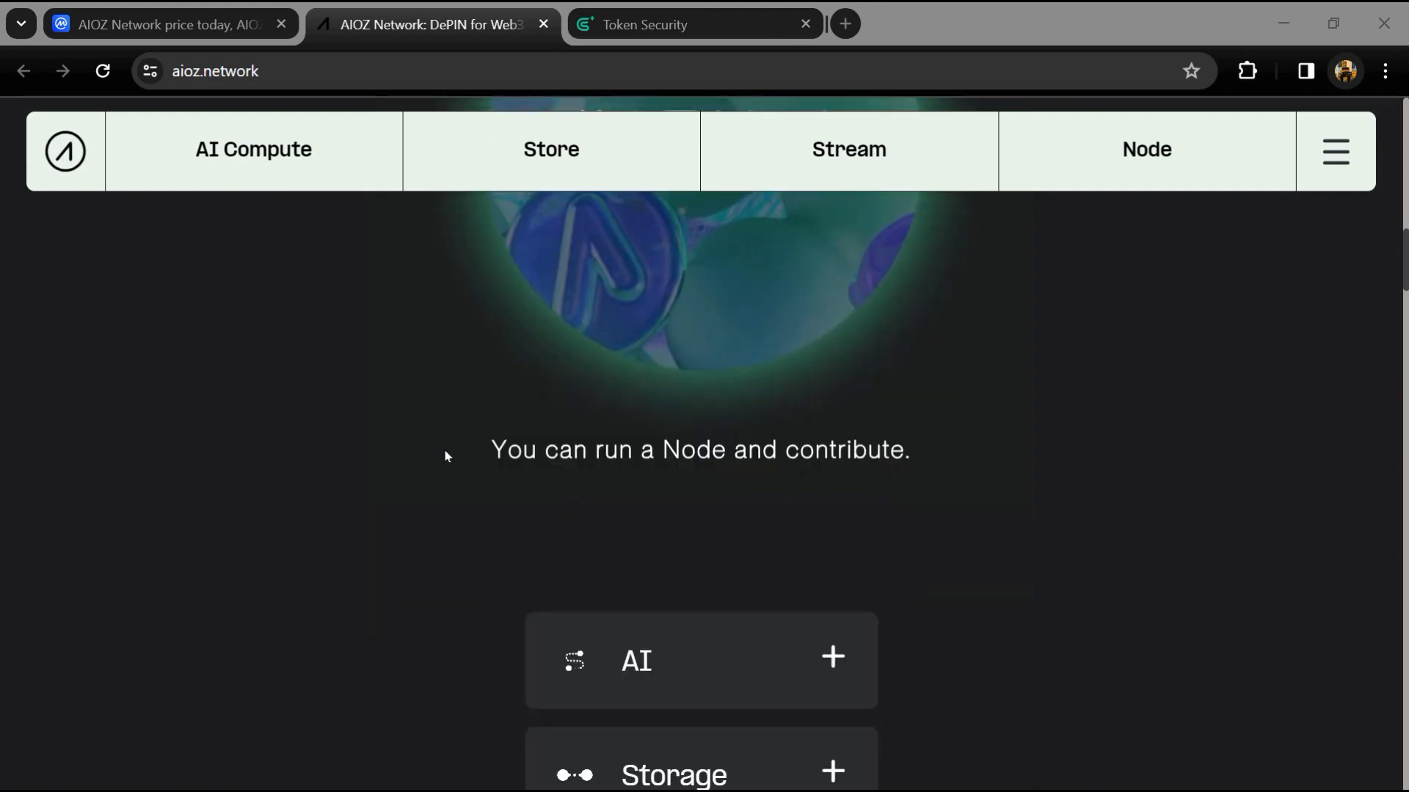
scroll(down, 3)
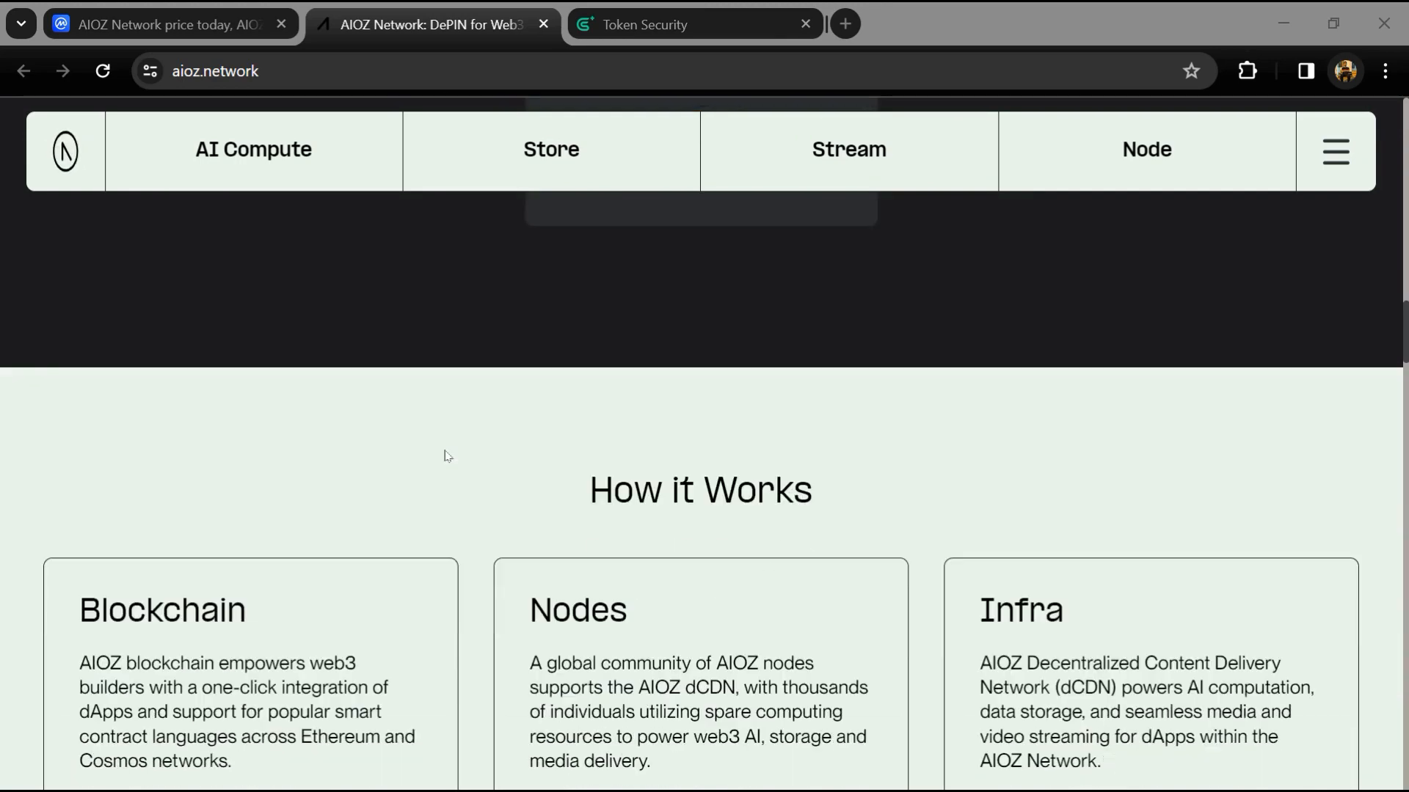
scroll(down, 3)
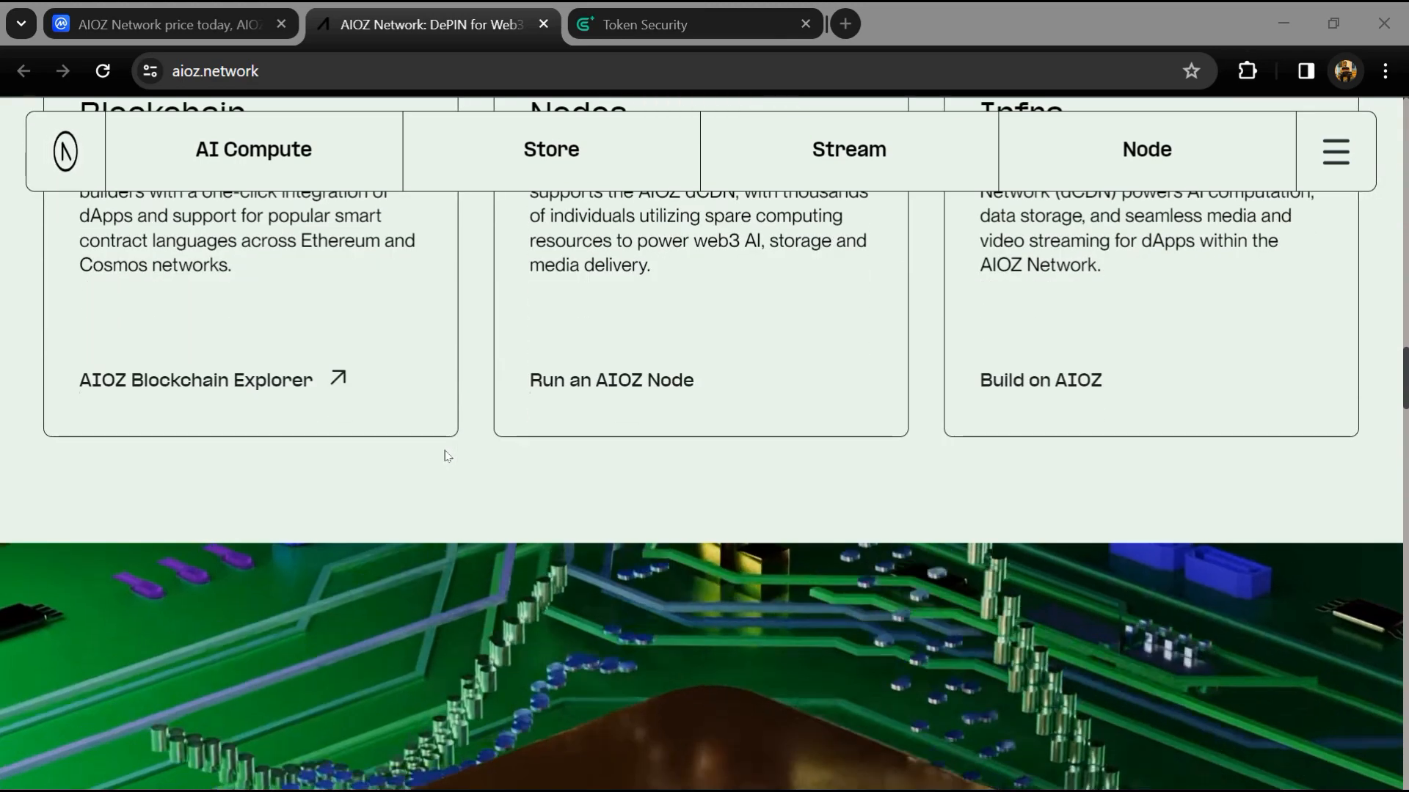
scroll(down, 3)
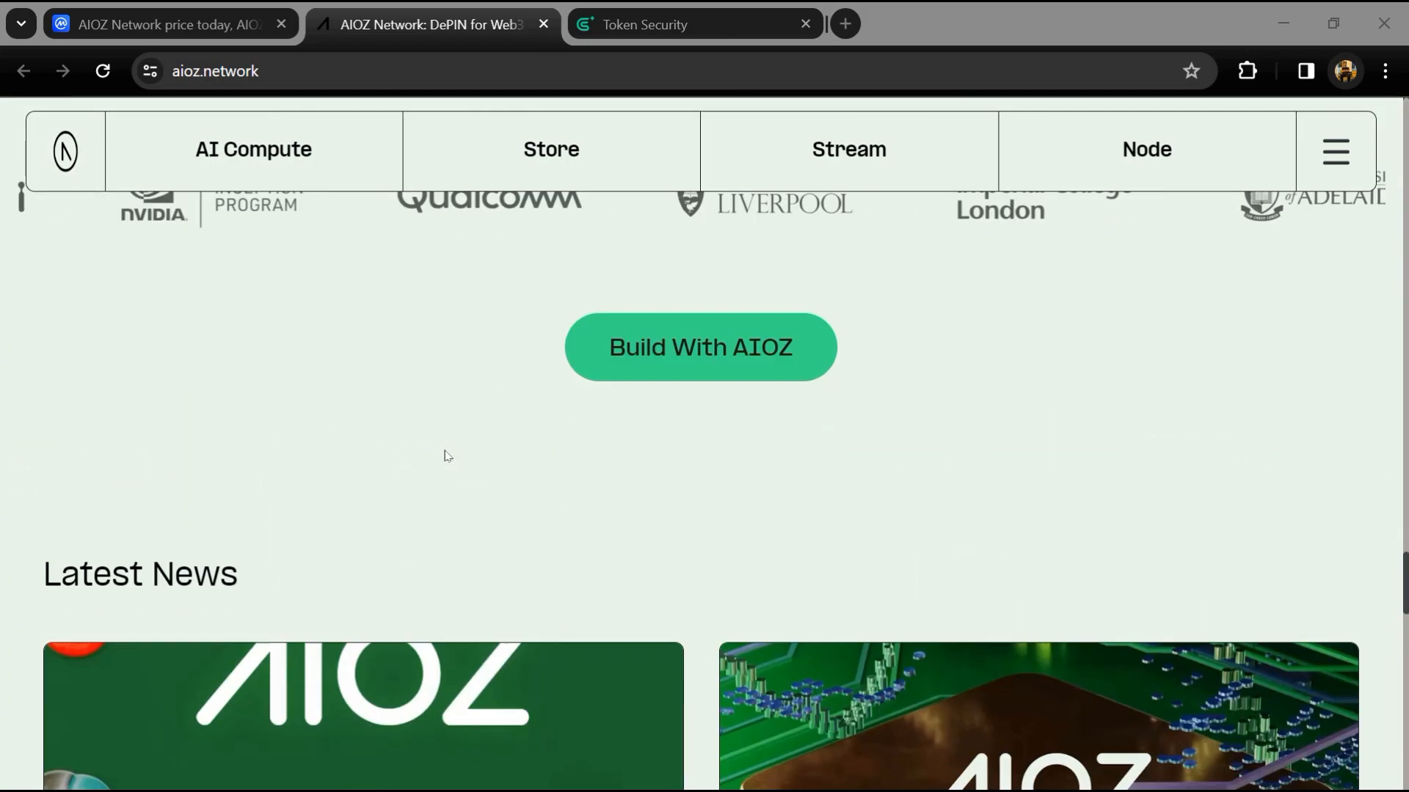
scroll(down, 3)
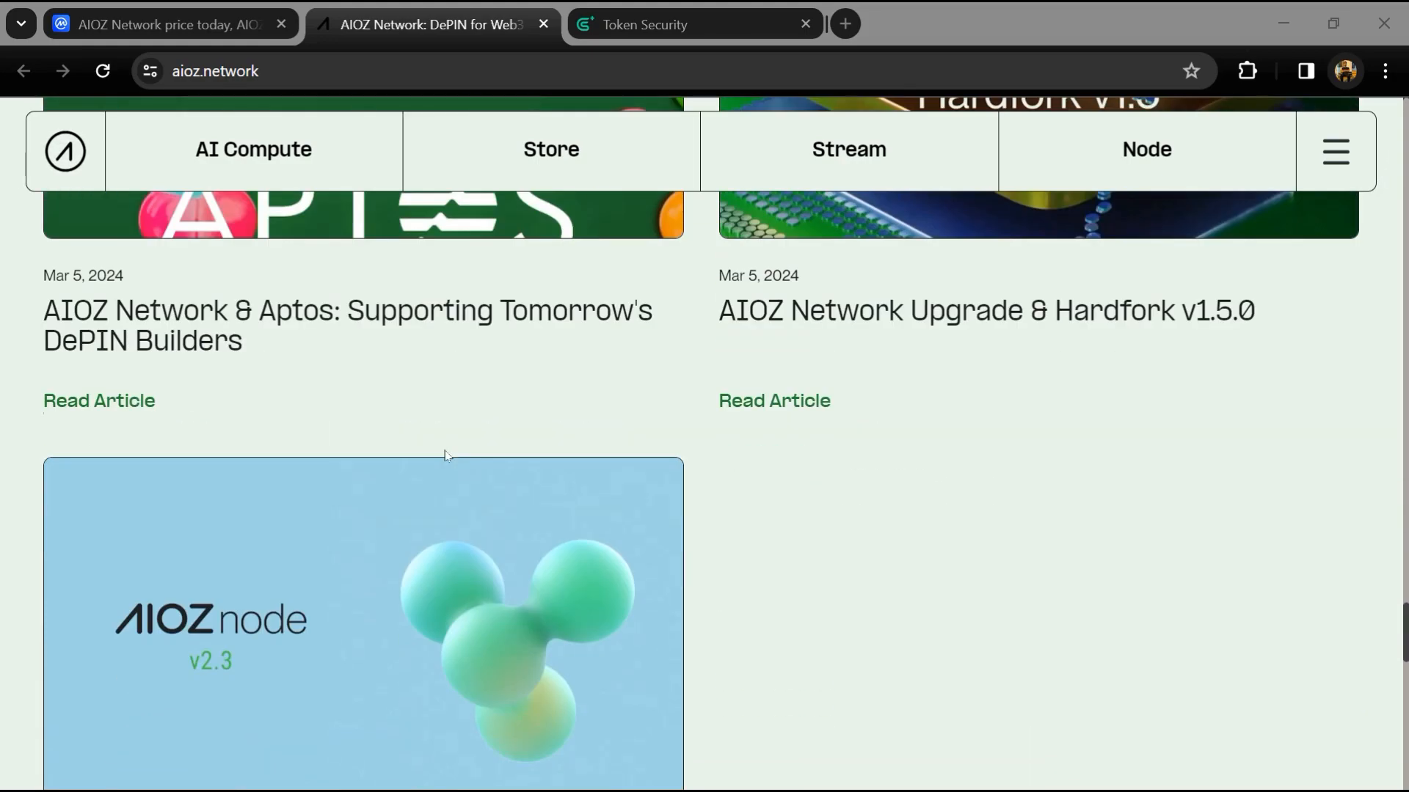
scroll(down, 3)
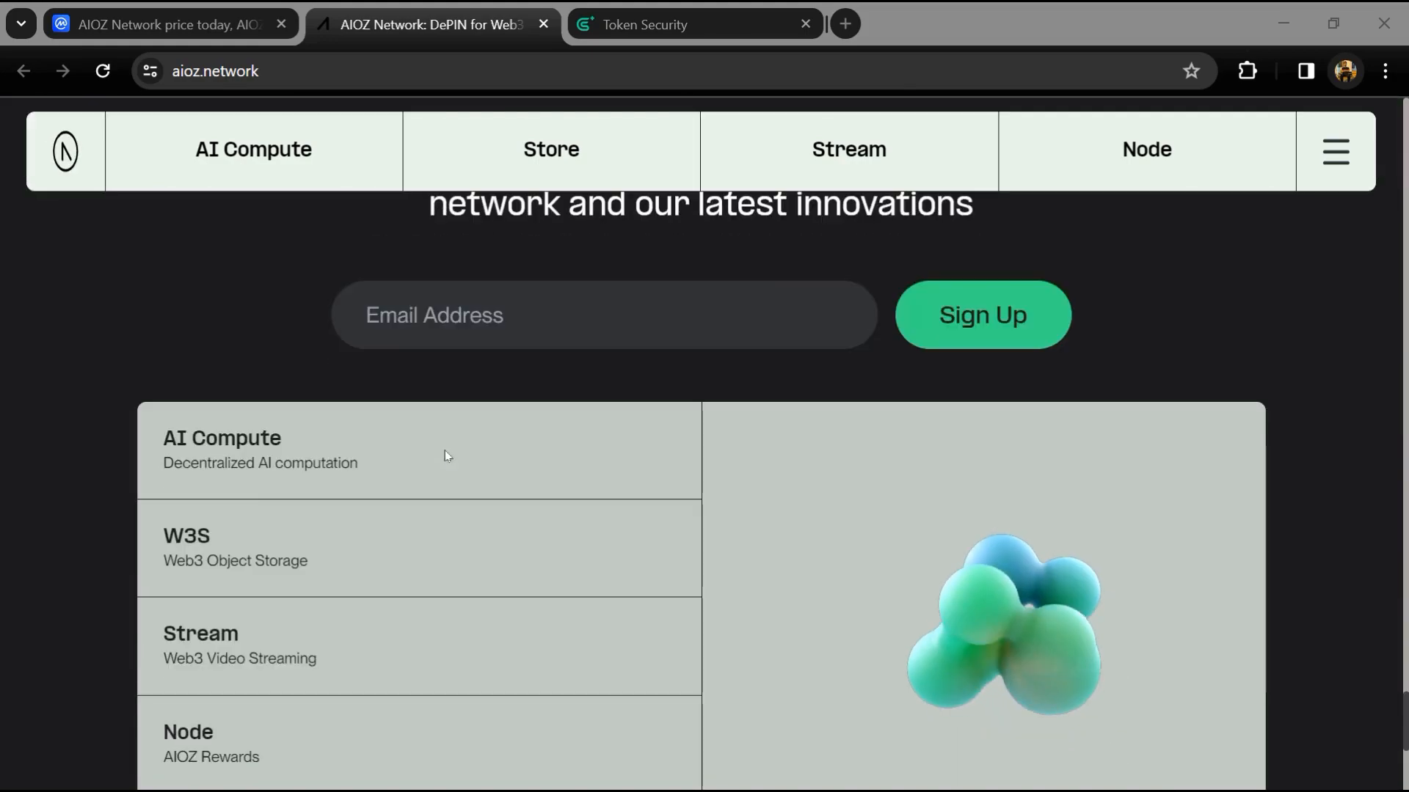
scroll(up, 3)
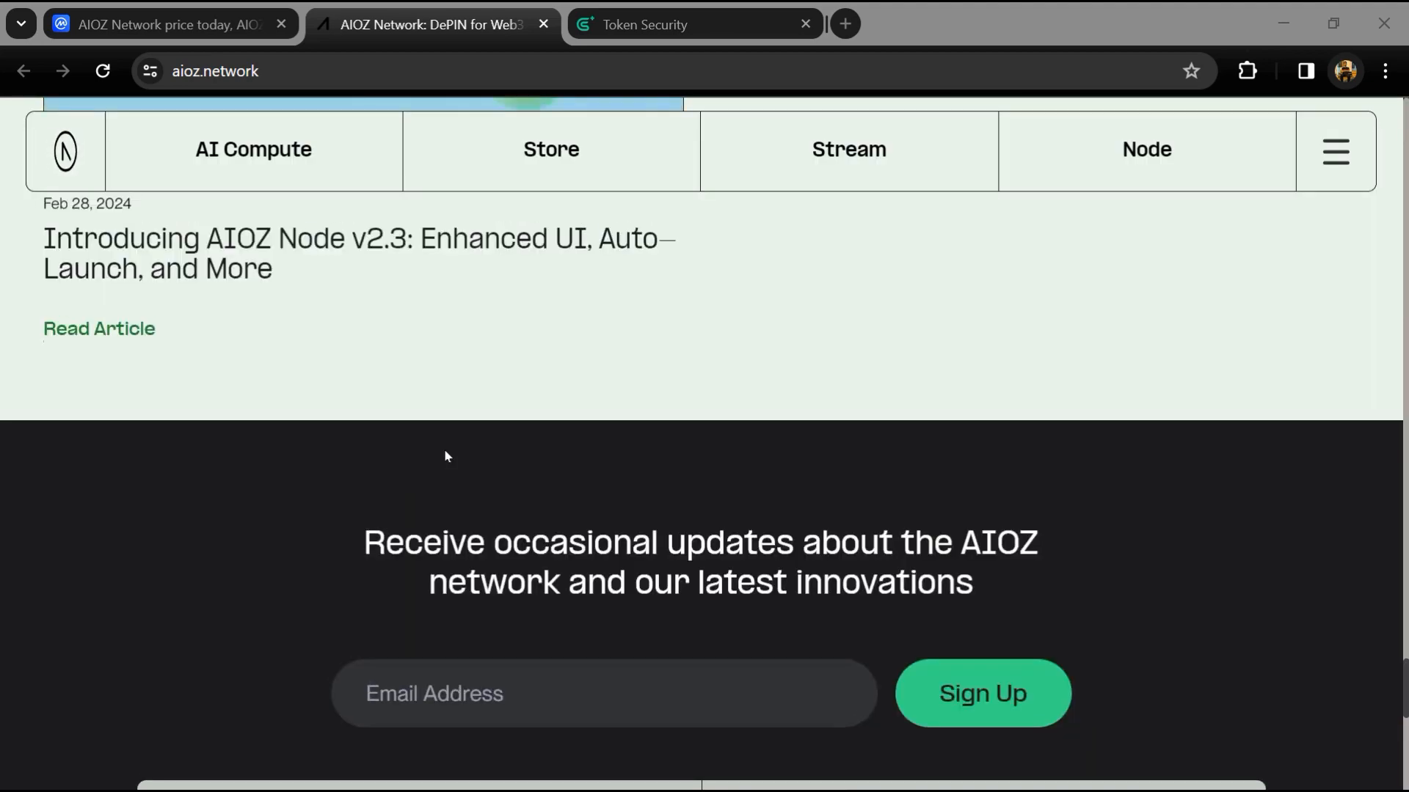
scroll(up, 3)
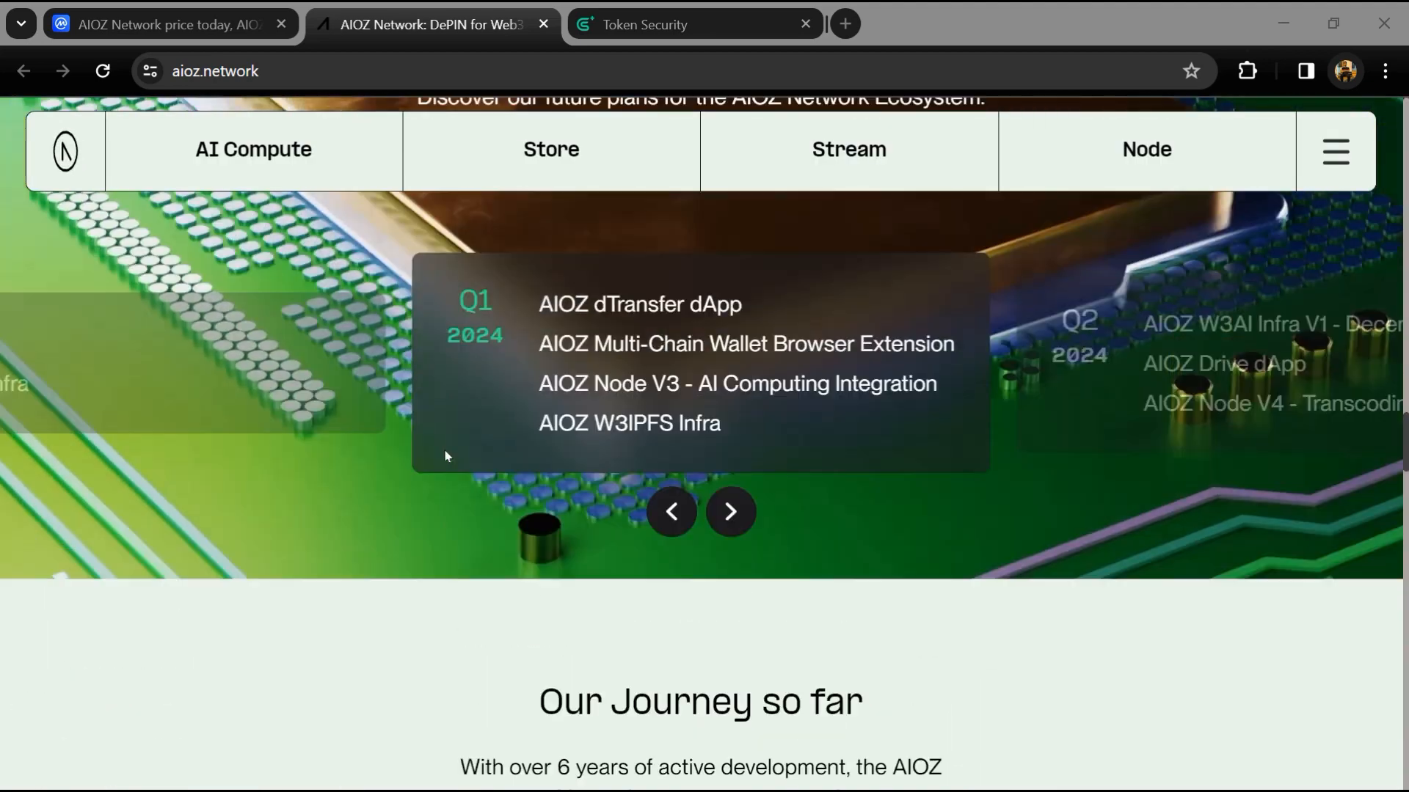
scroll(down, 3)
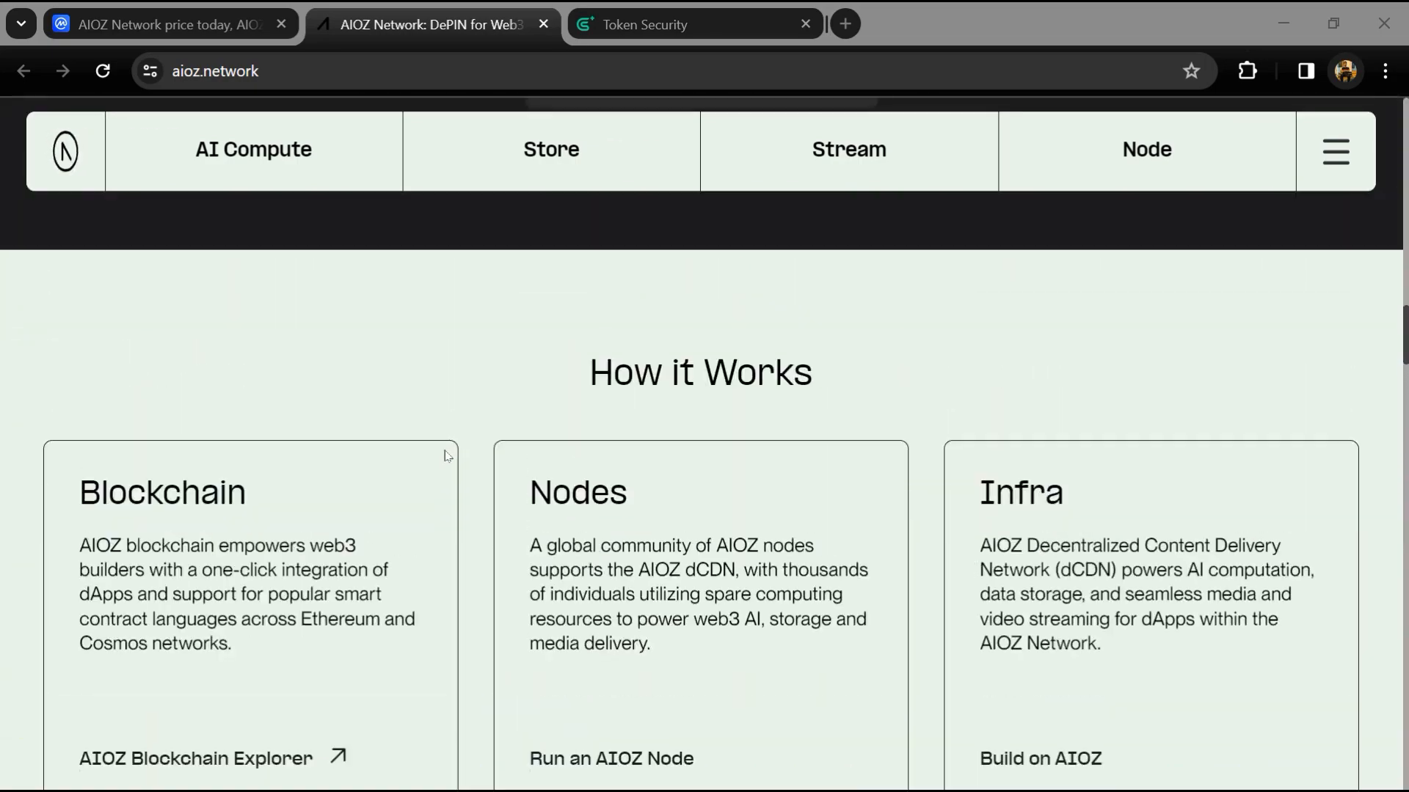
scroll(up, 3)
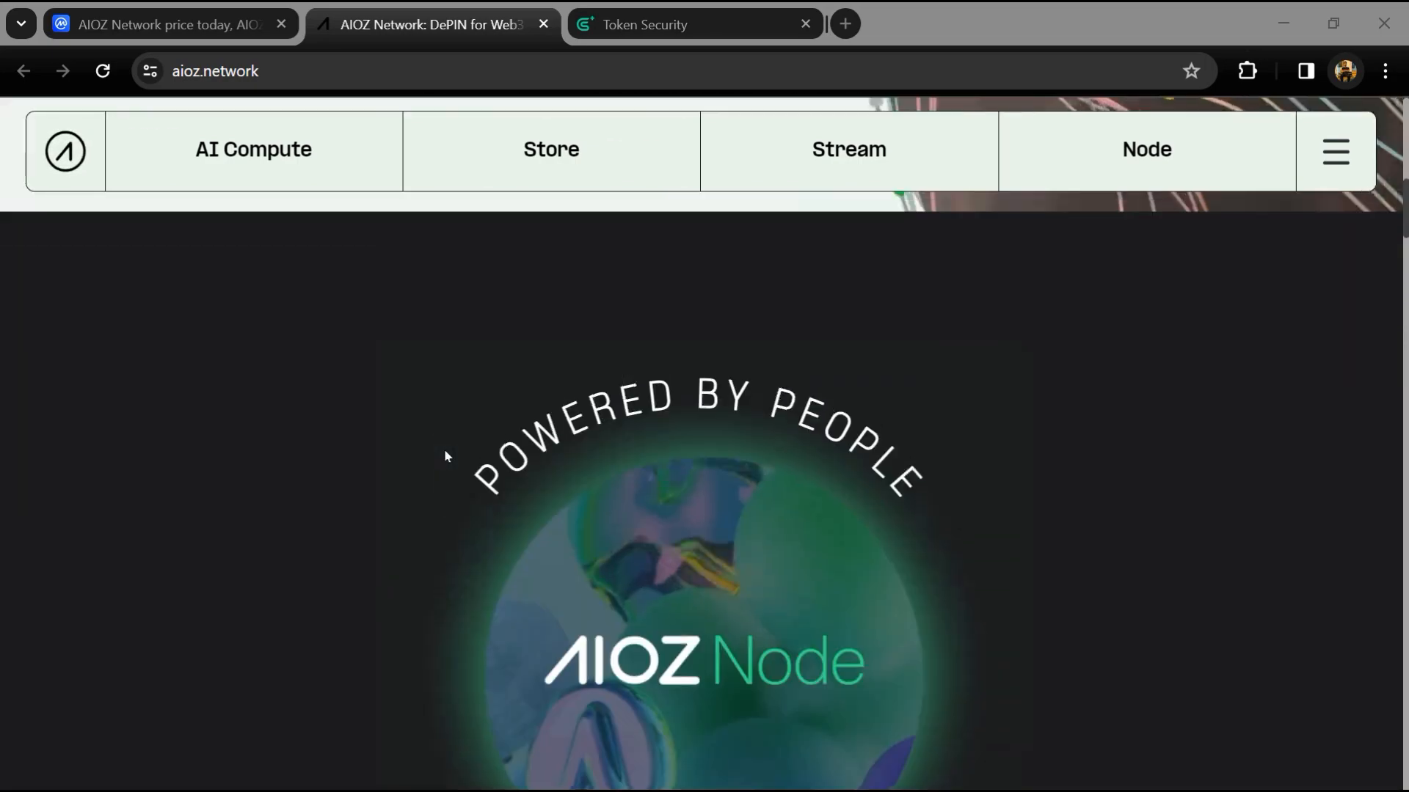
scroll(up, 3)
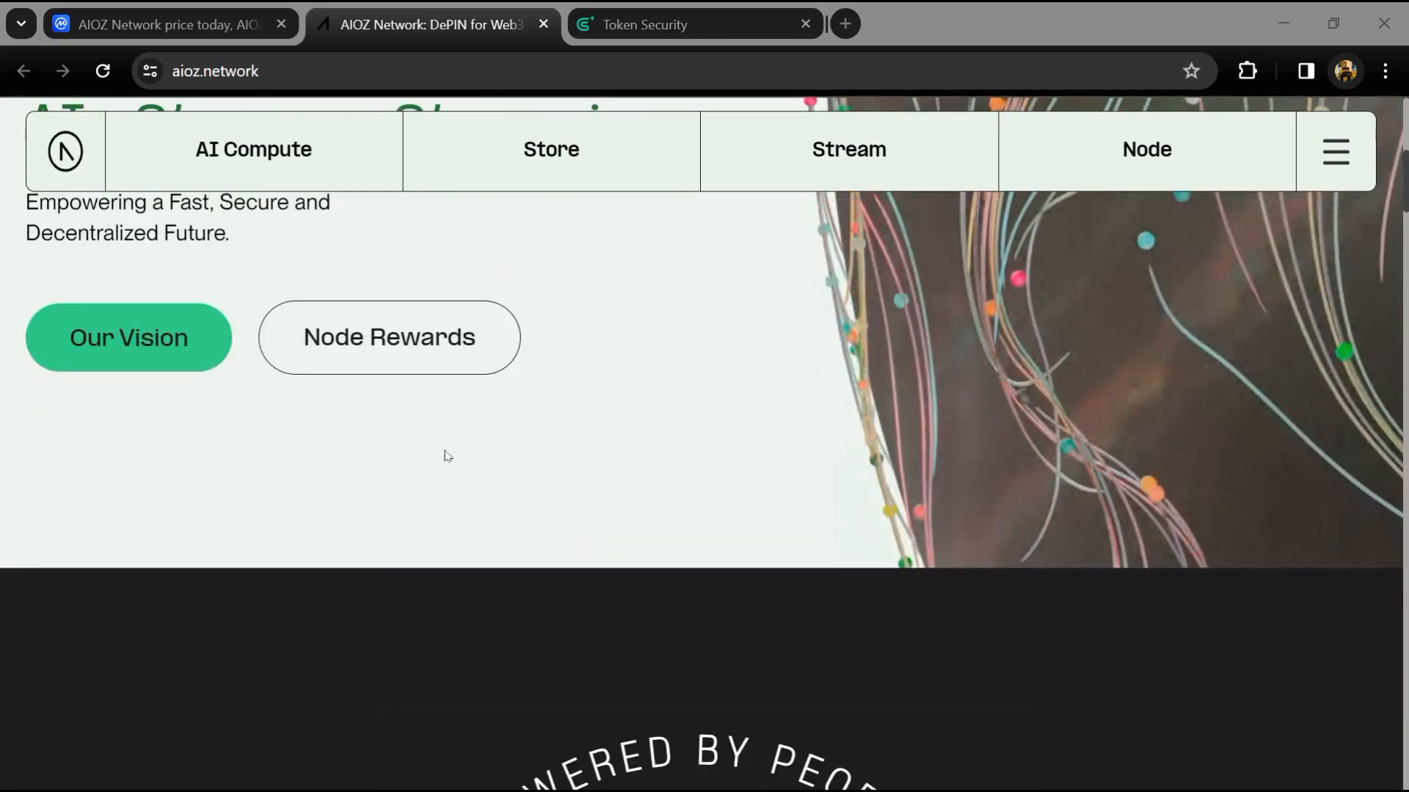
scroll(down, 3)
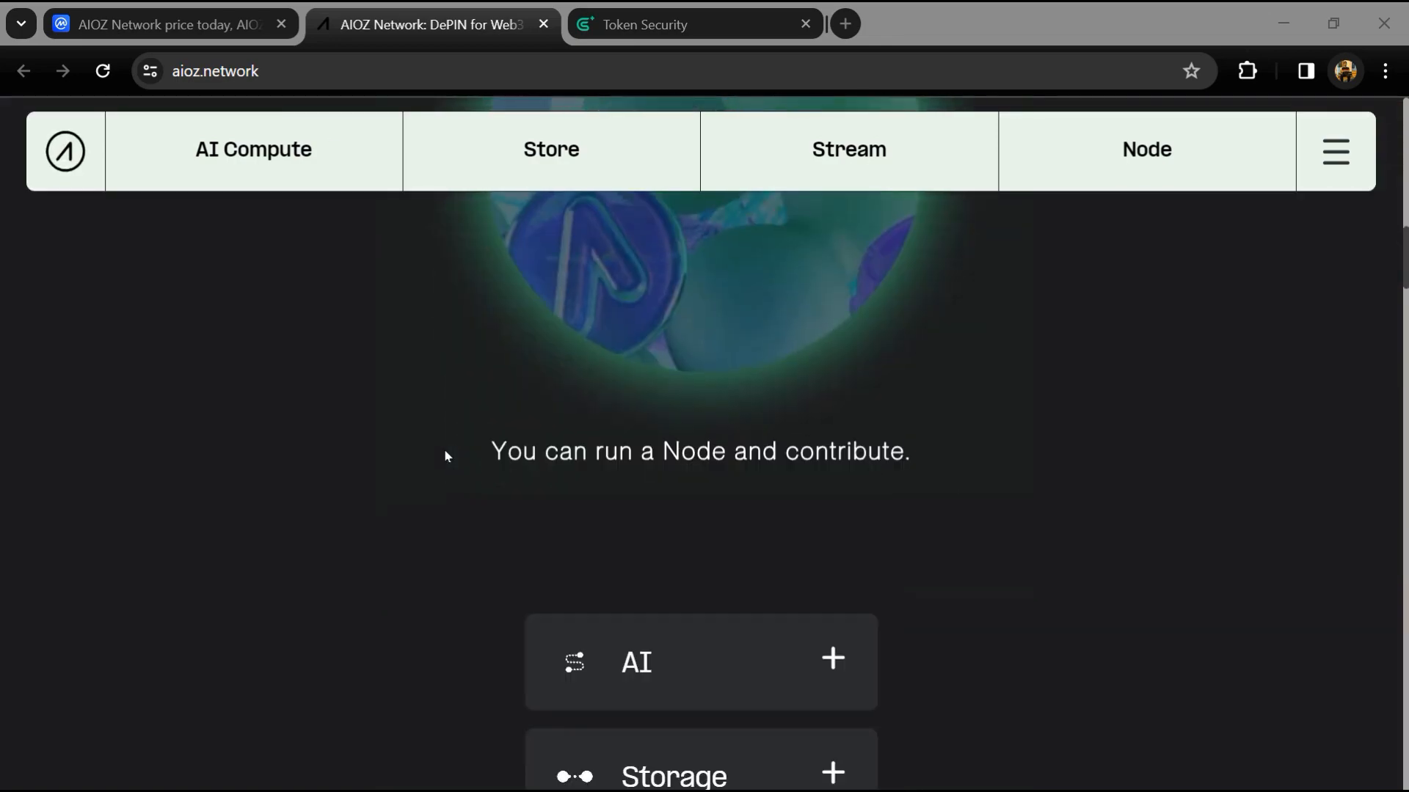
scroll(down, 3)
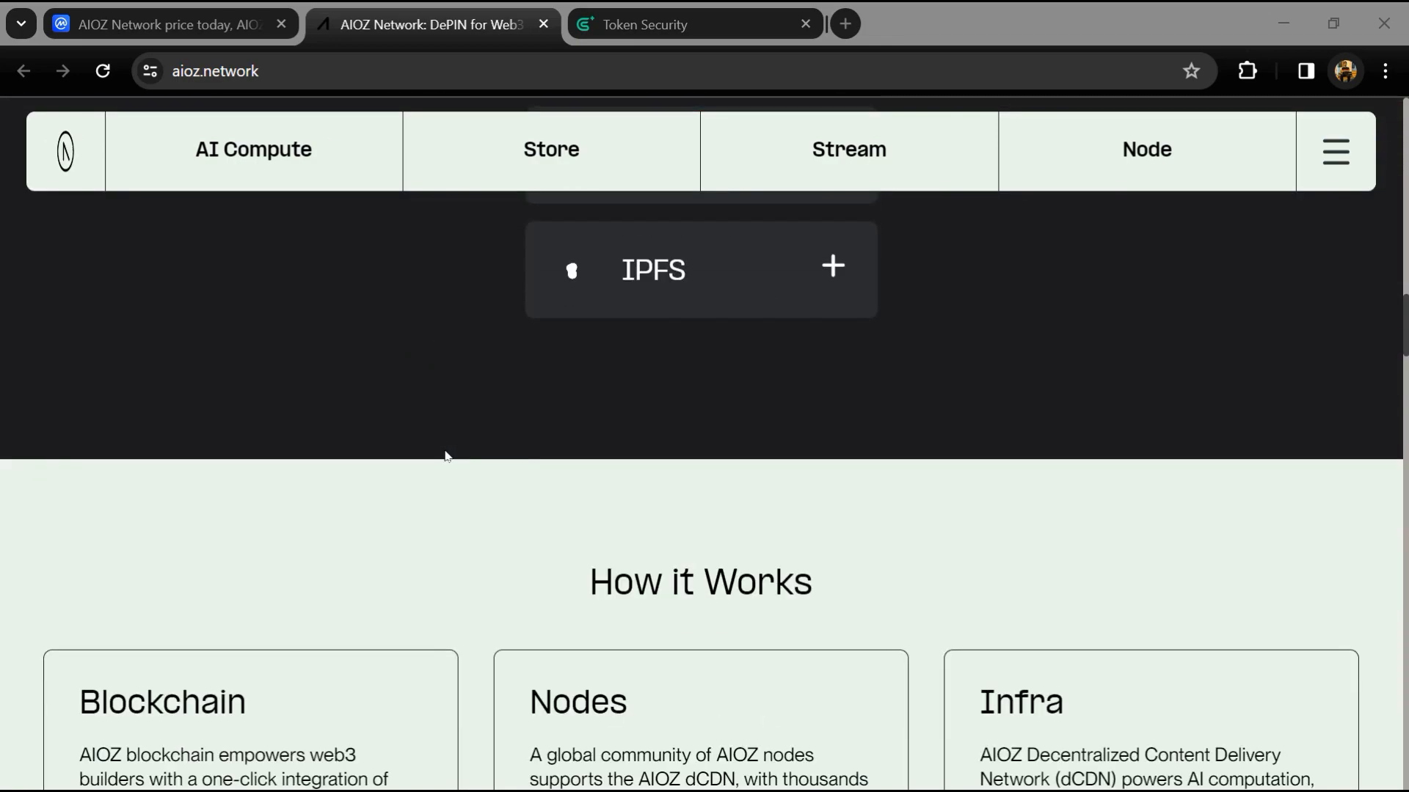
scroll(down, 3)
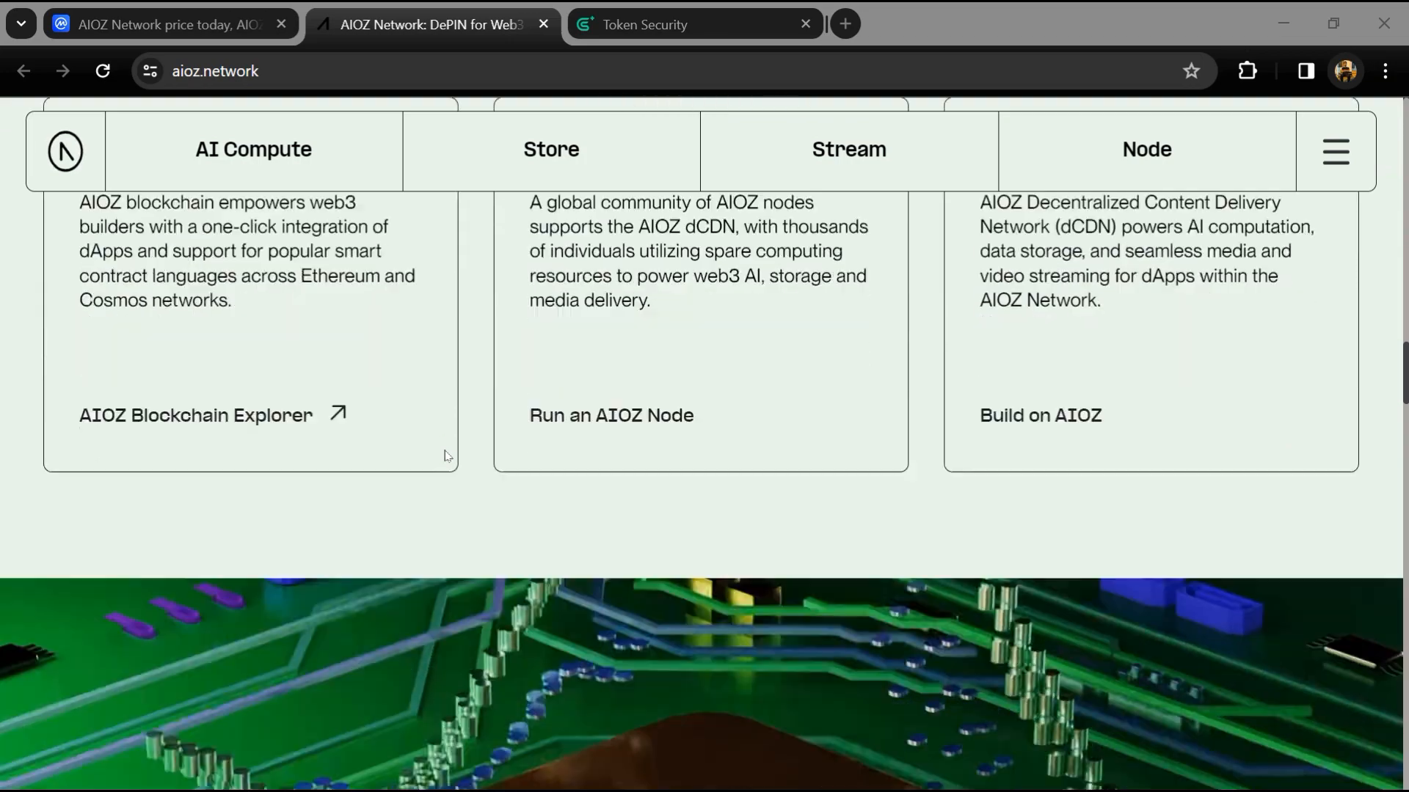
scroll(down, 3)
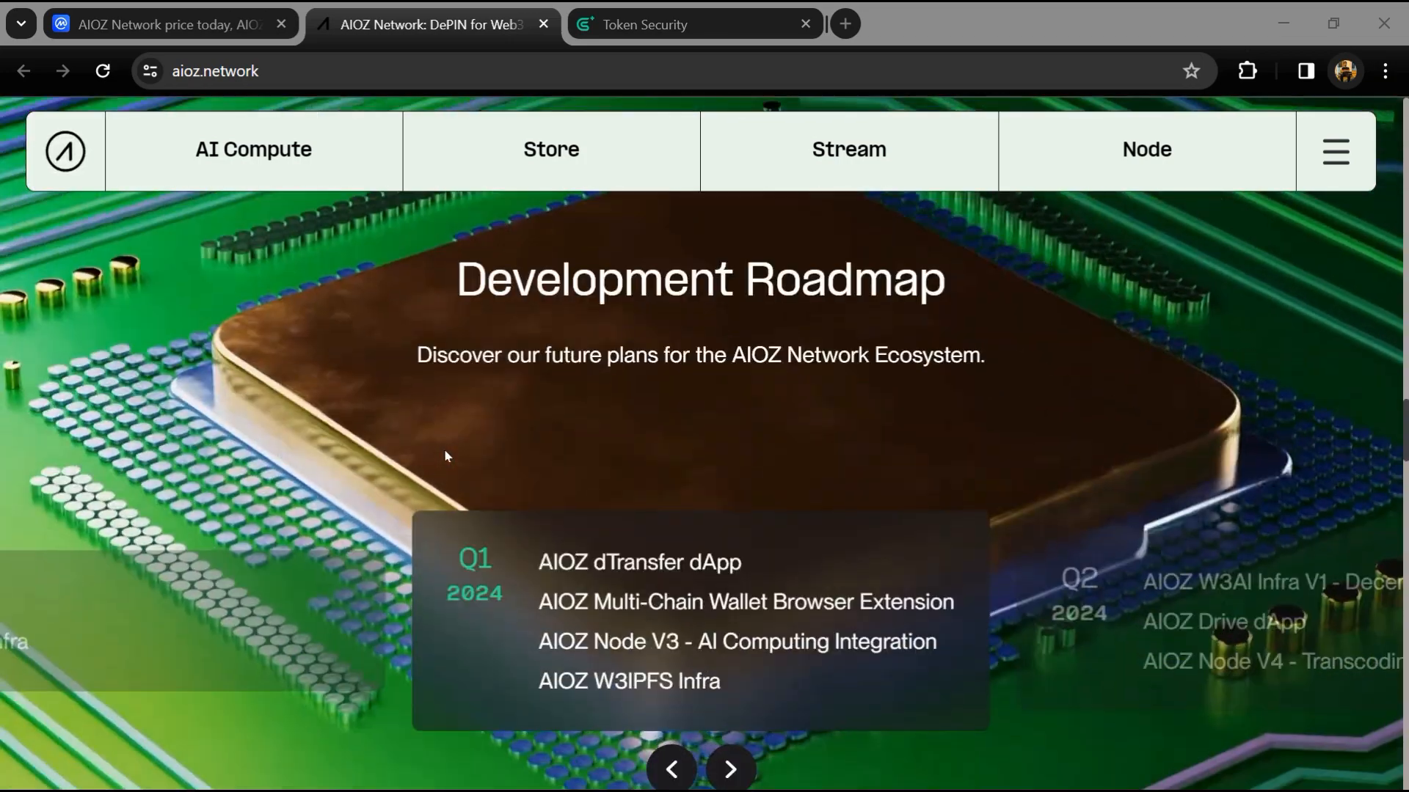
scroll(down, 3)
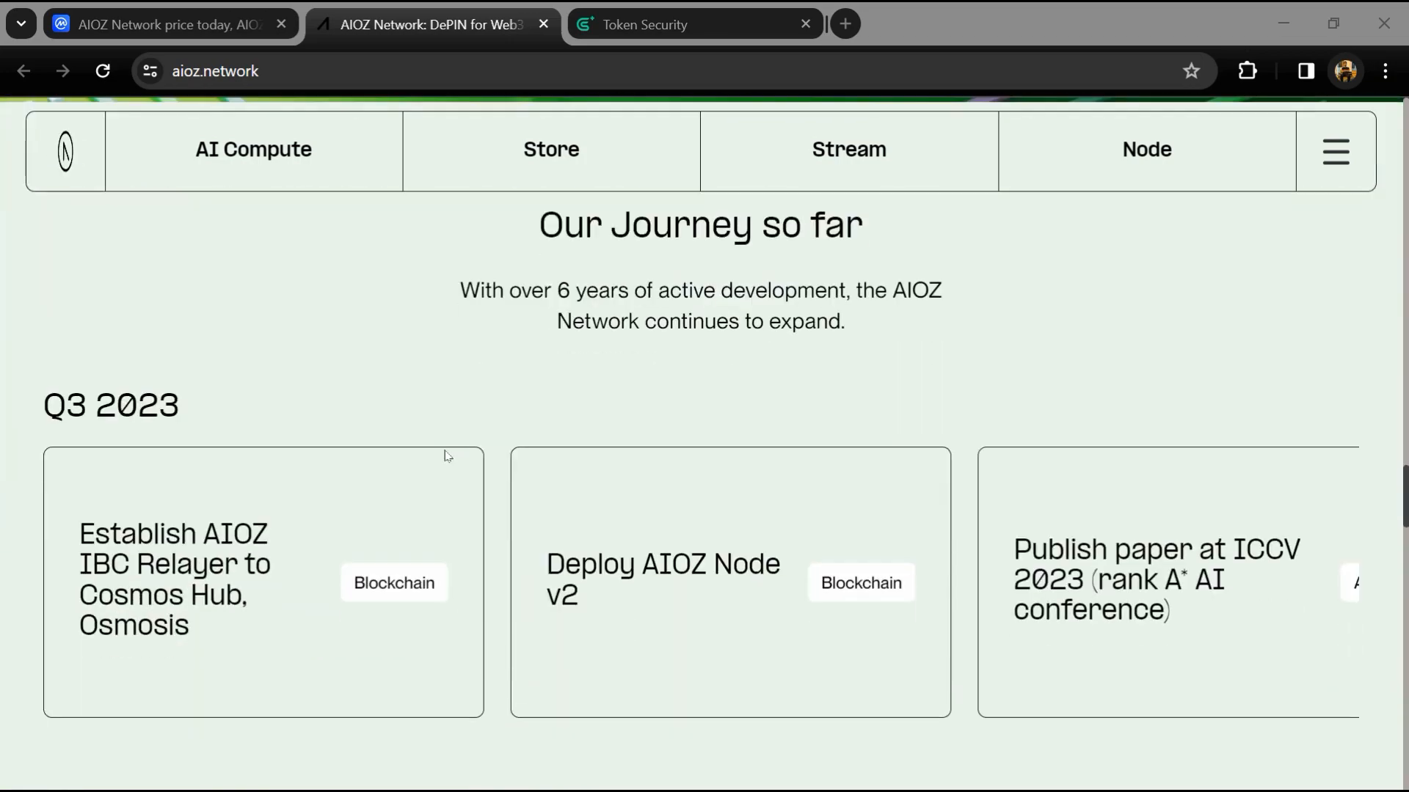
scroll(down, 3)
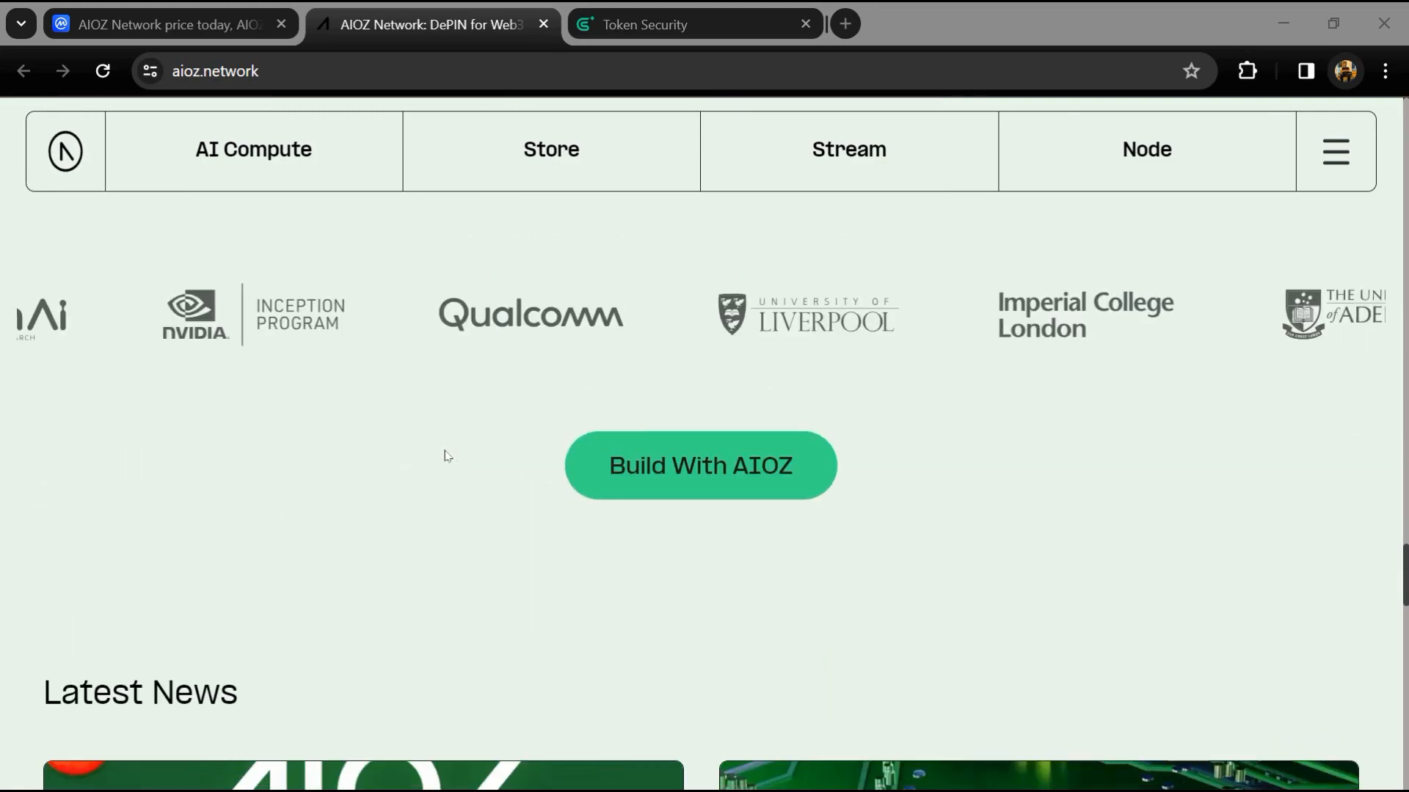
scroll(down, 3)
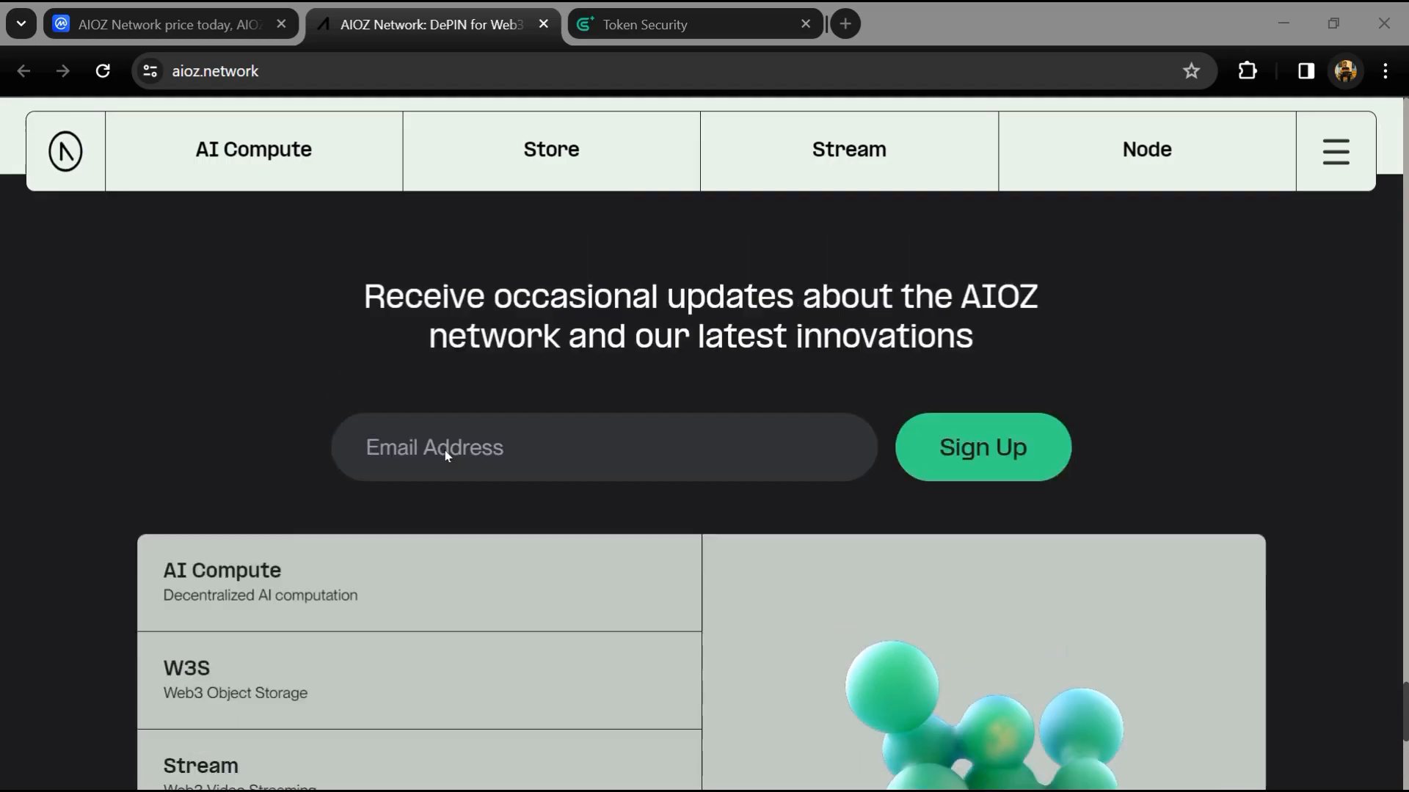
scroll(down, 3)
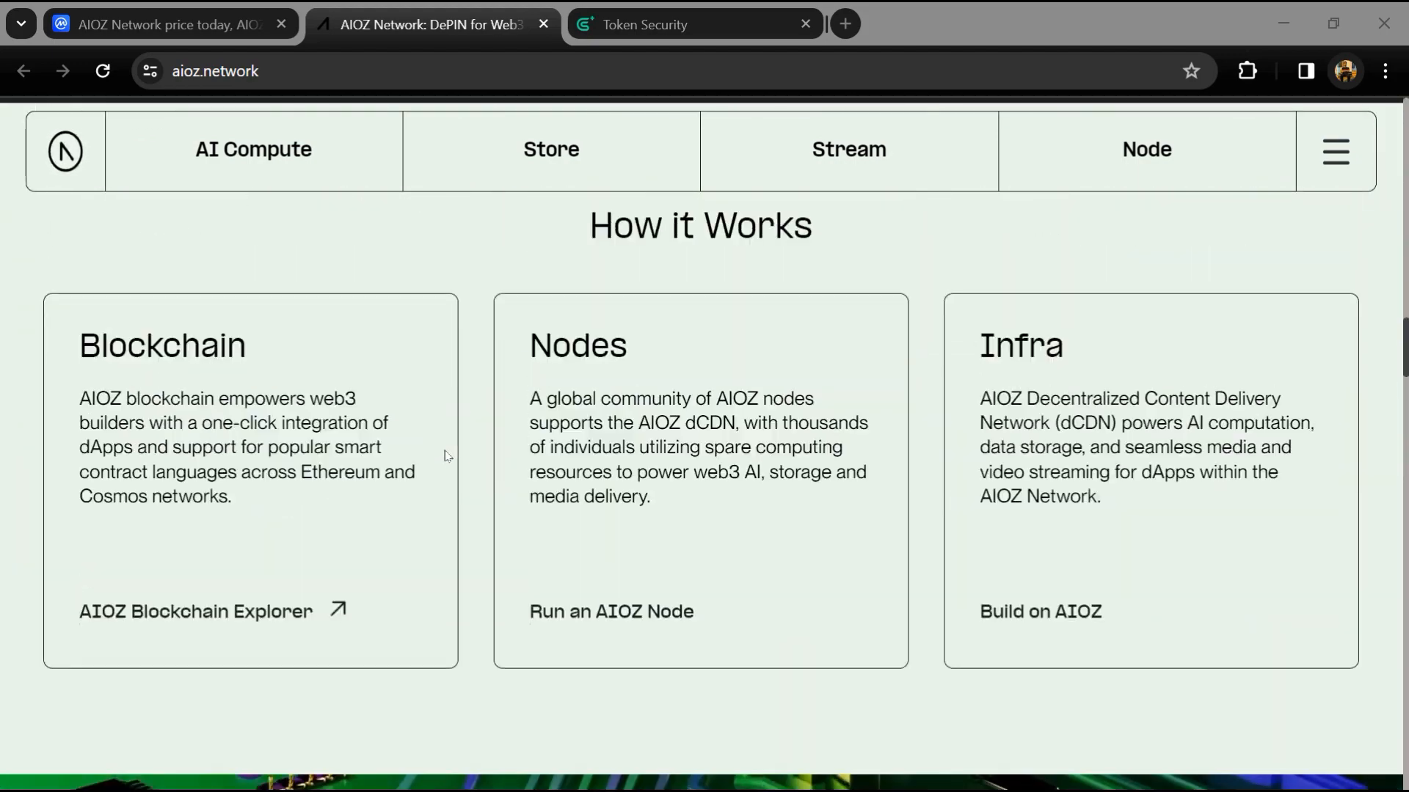
scroll(down, 3)
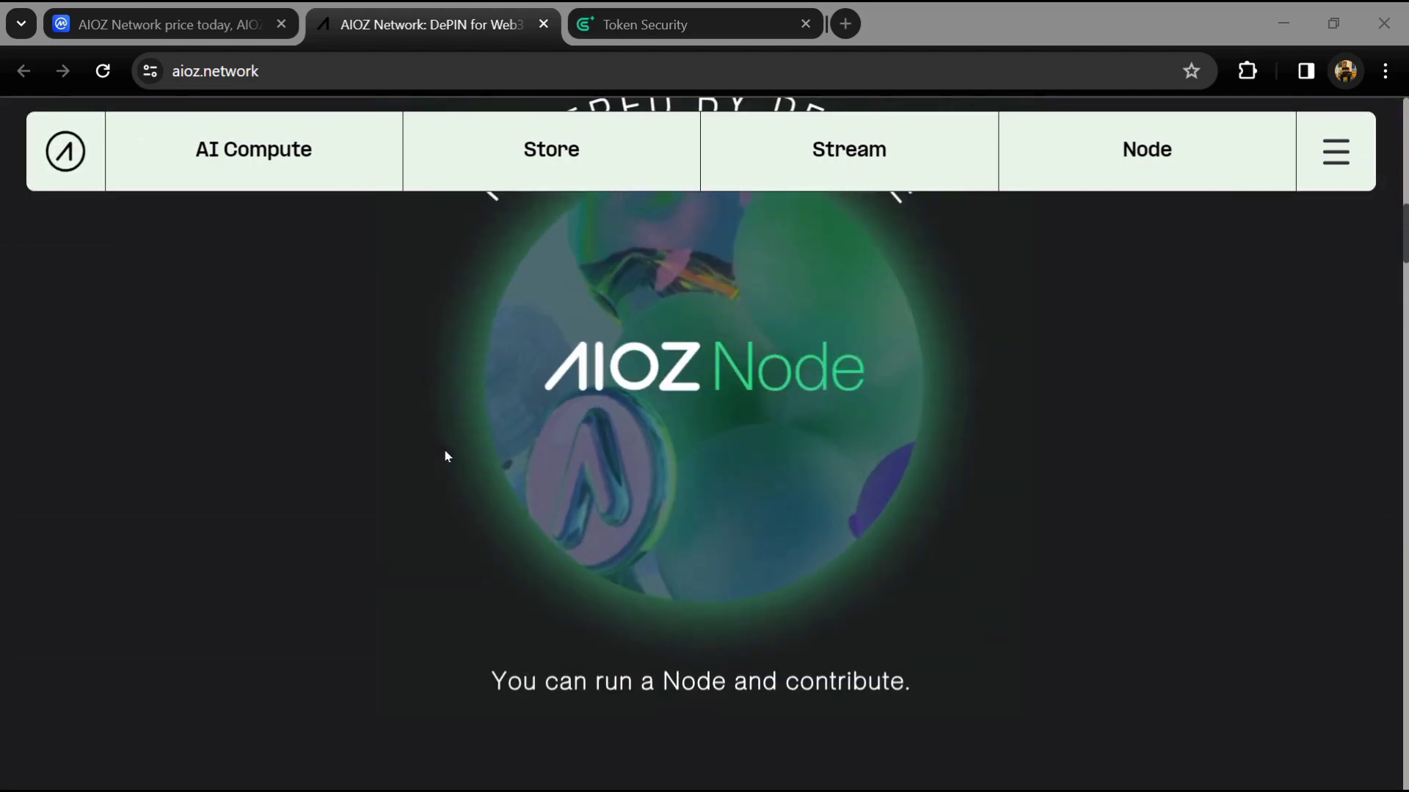
scroll(up, 3)
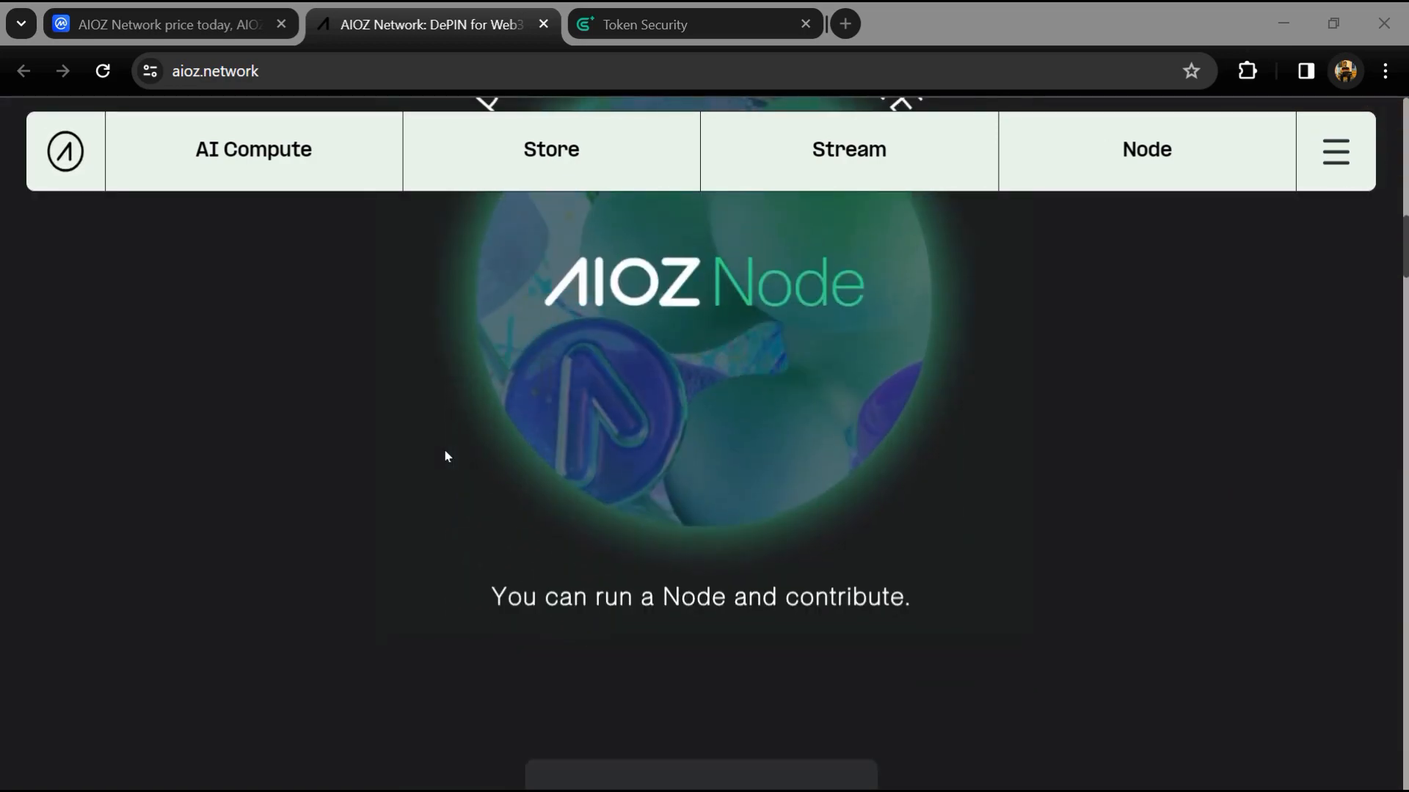
scroll(down, 3)
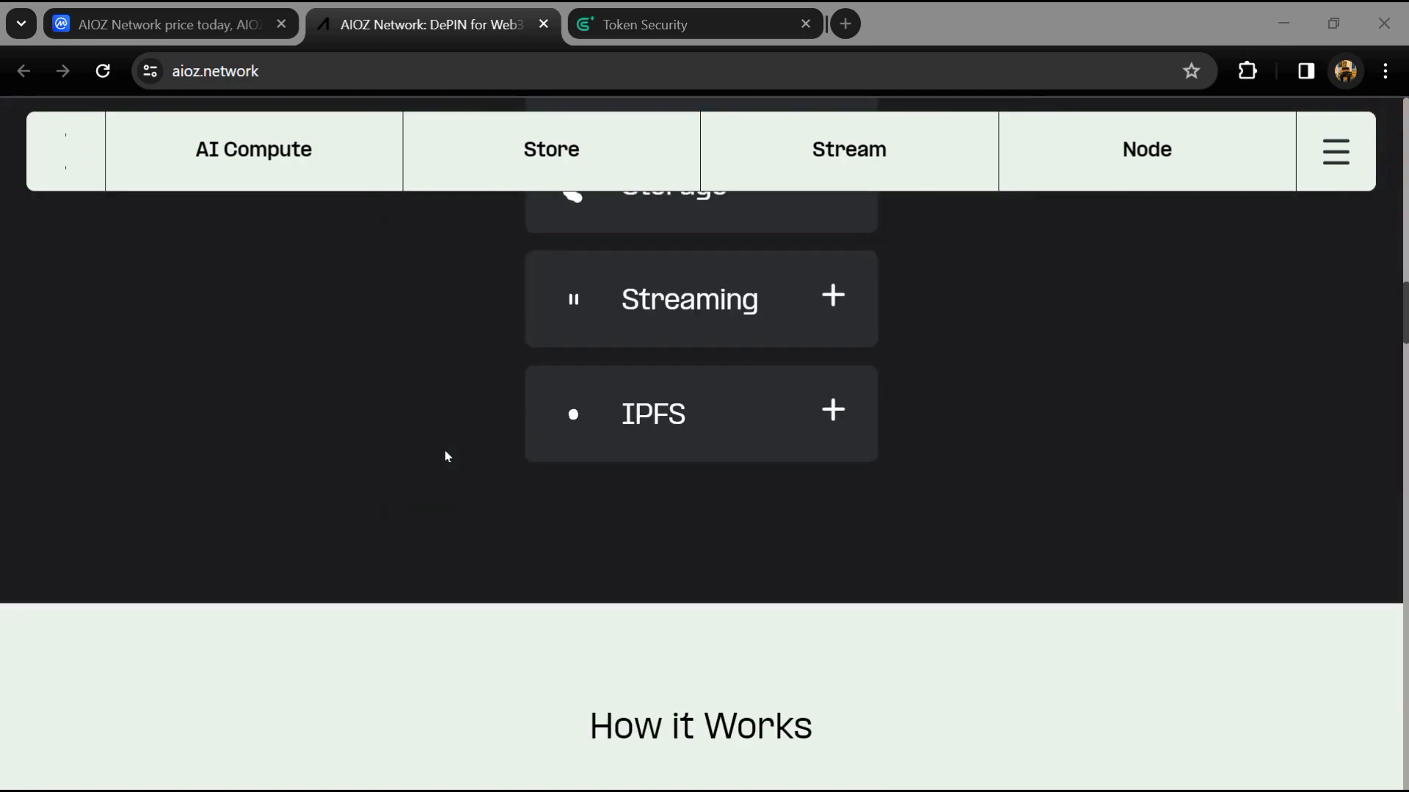
scroll(down, 3)
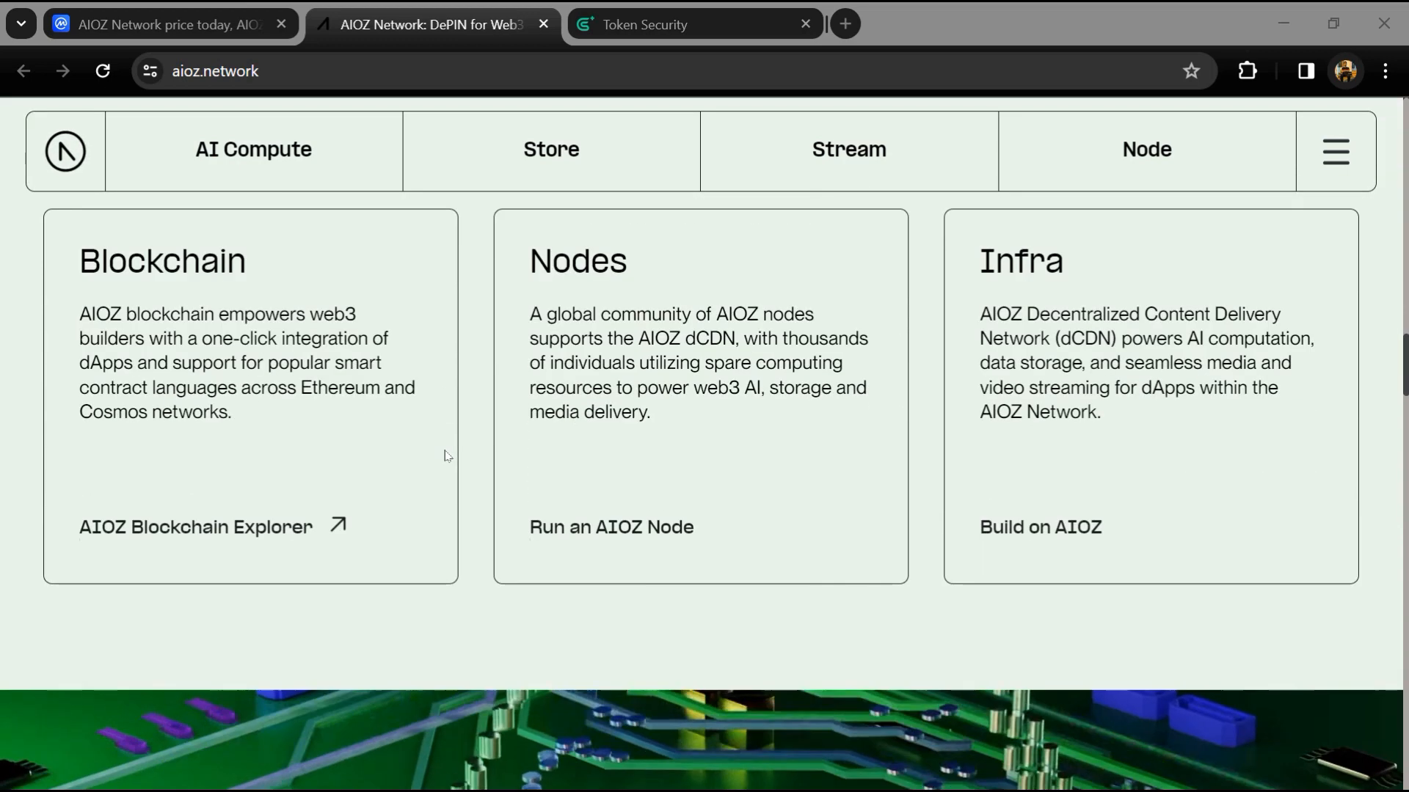
scroll(up, 3)
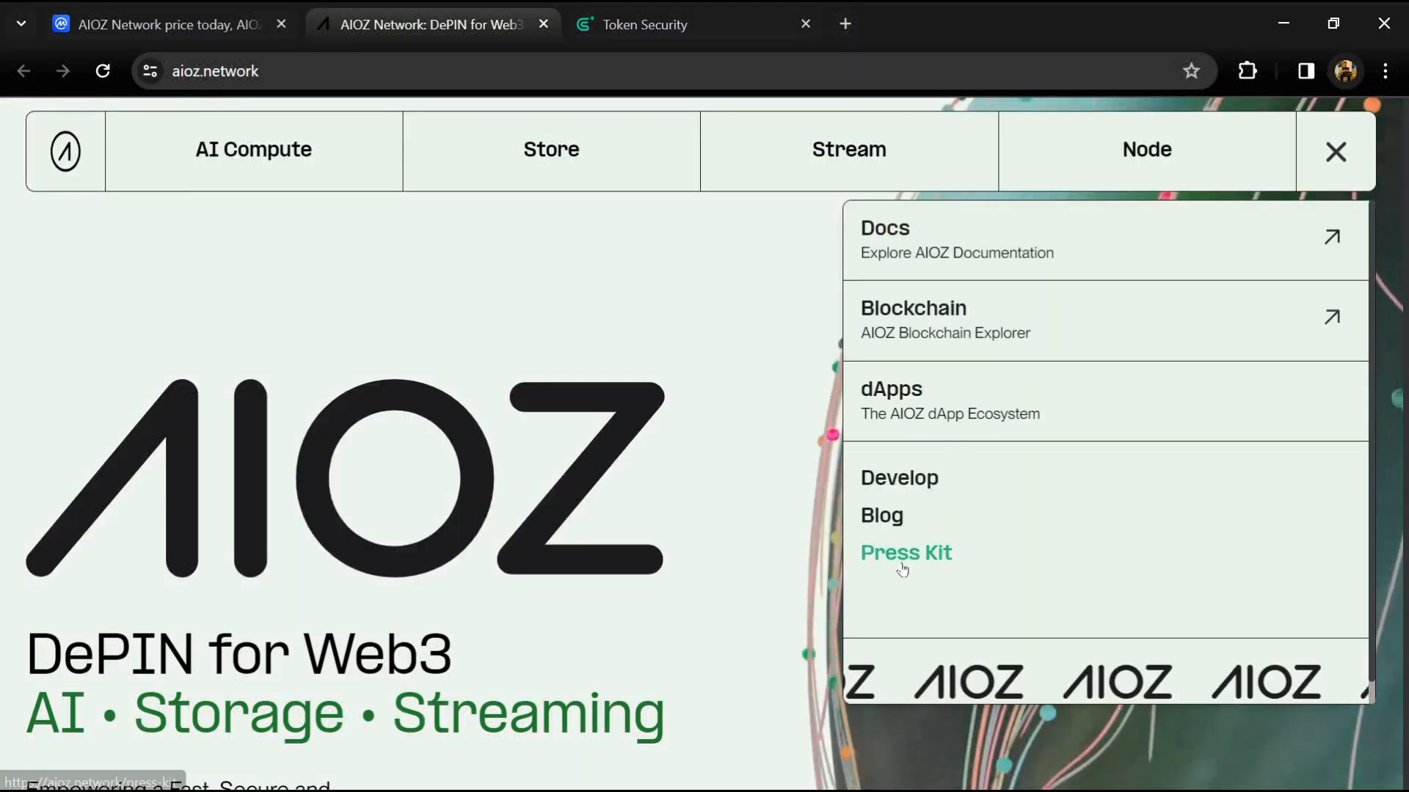
- Close the site's navigation menu and switch to the GoPlus Token Security tab
click(1335, 150)
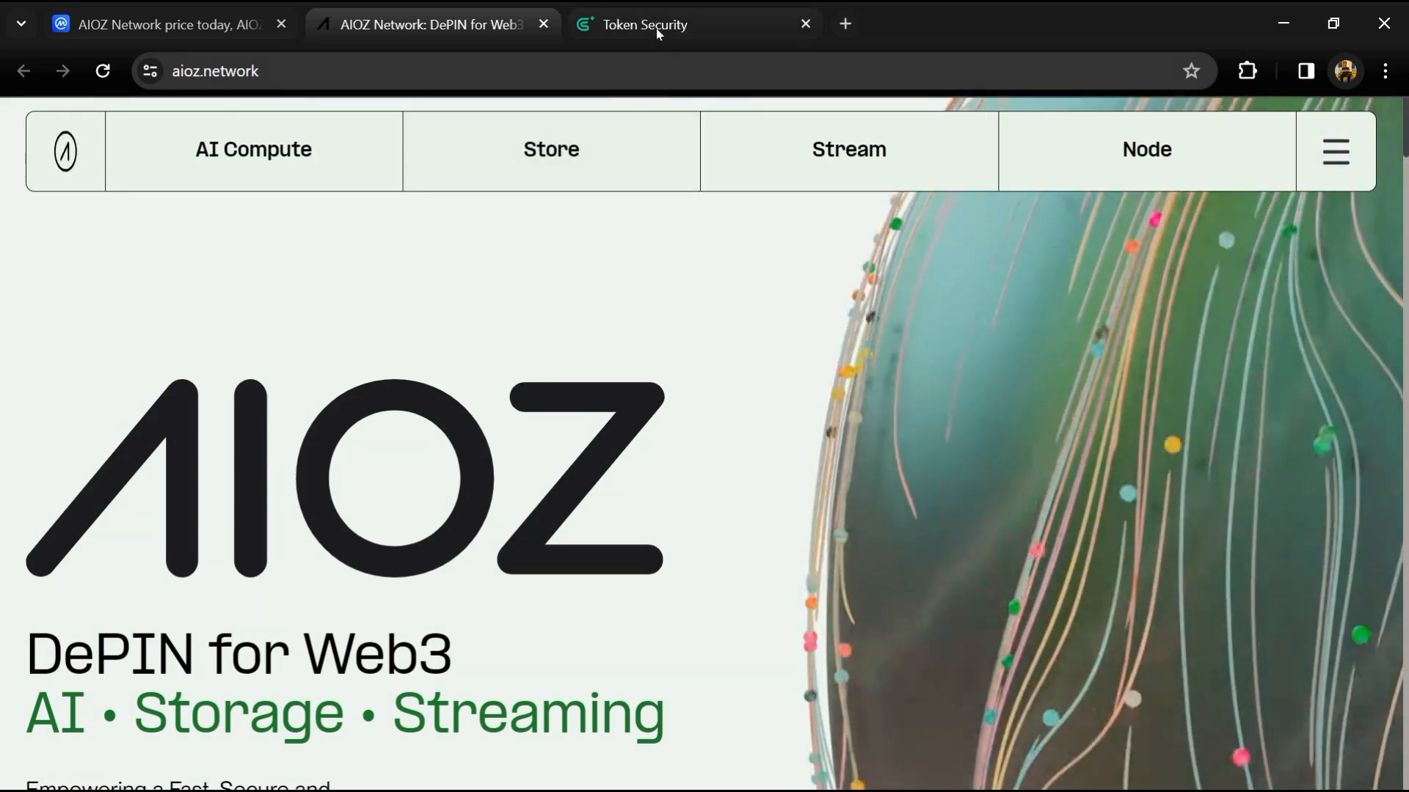
click(642, 25)
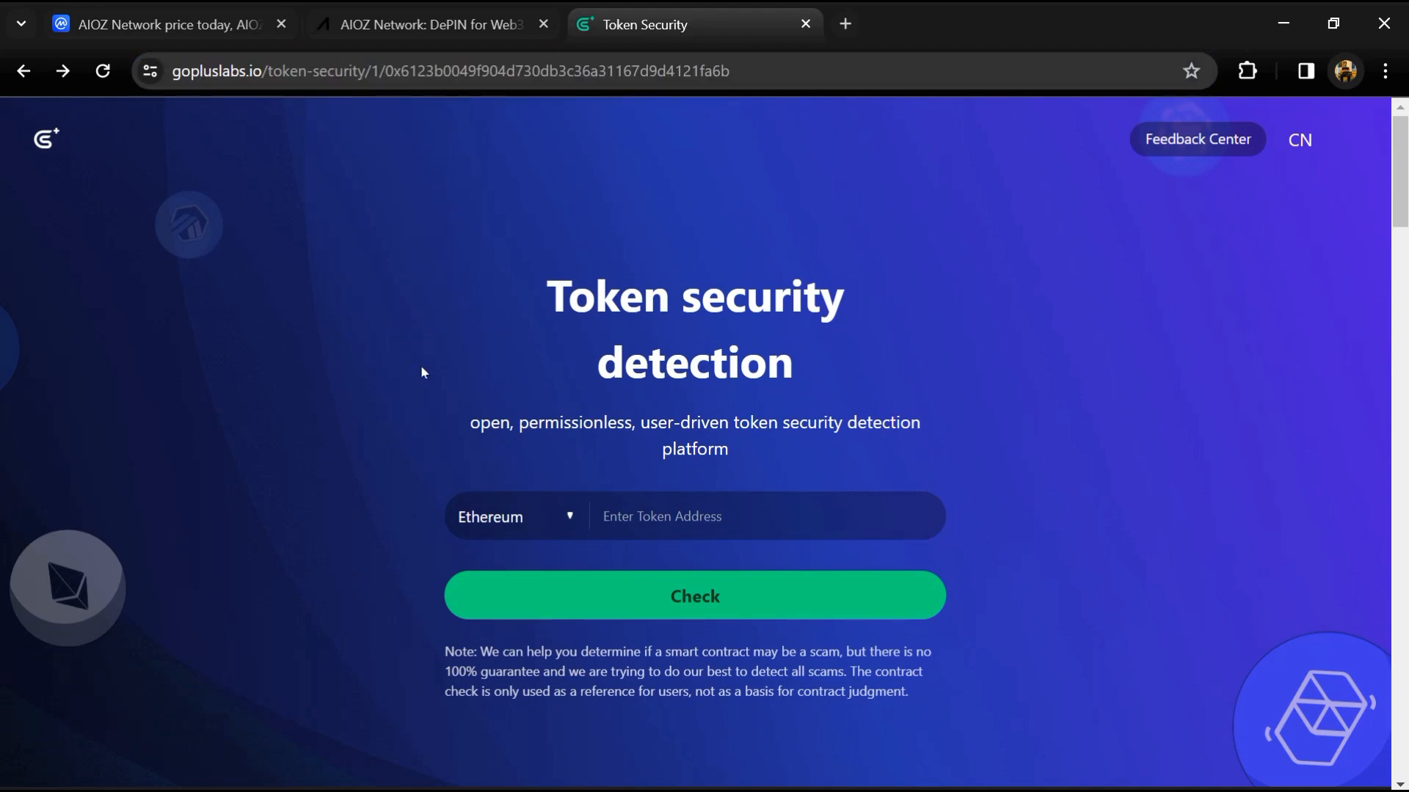
- Copy the AIOZ Ethereum contract address from the CoinMarketCap price page
click(161, 25)
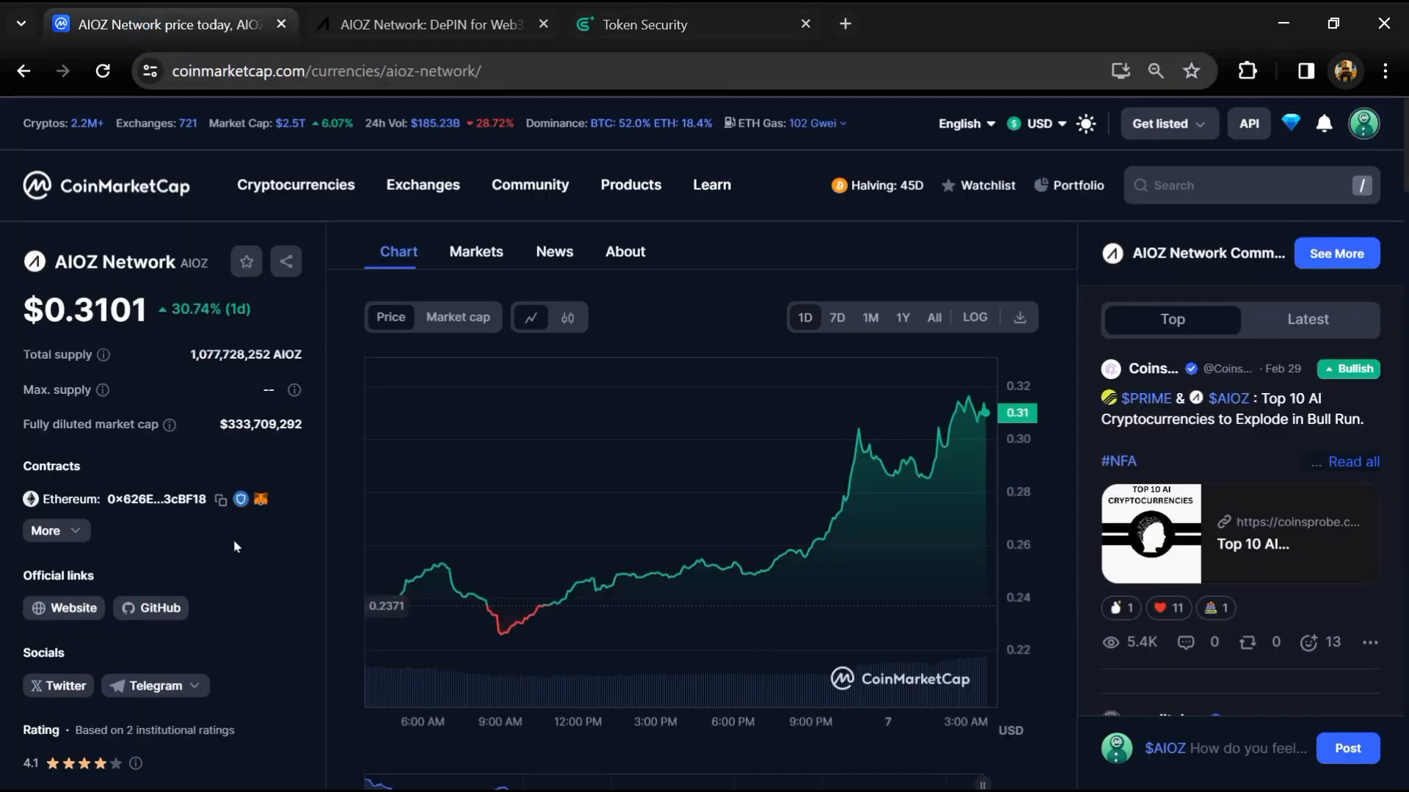
click(220, 499)
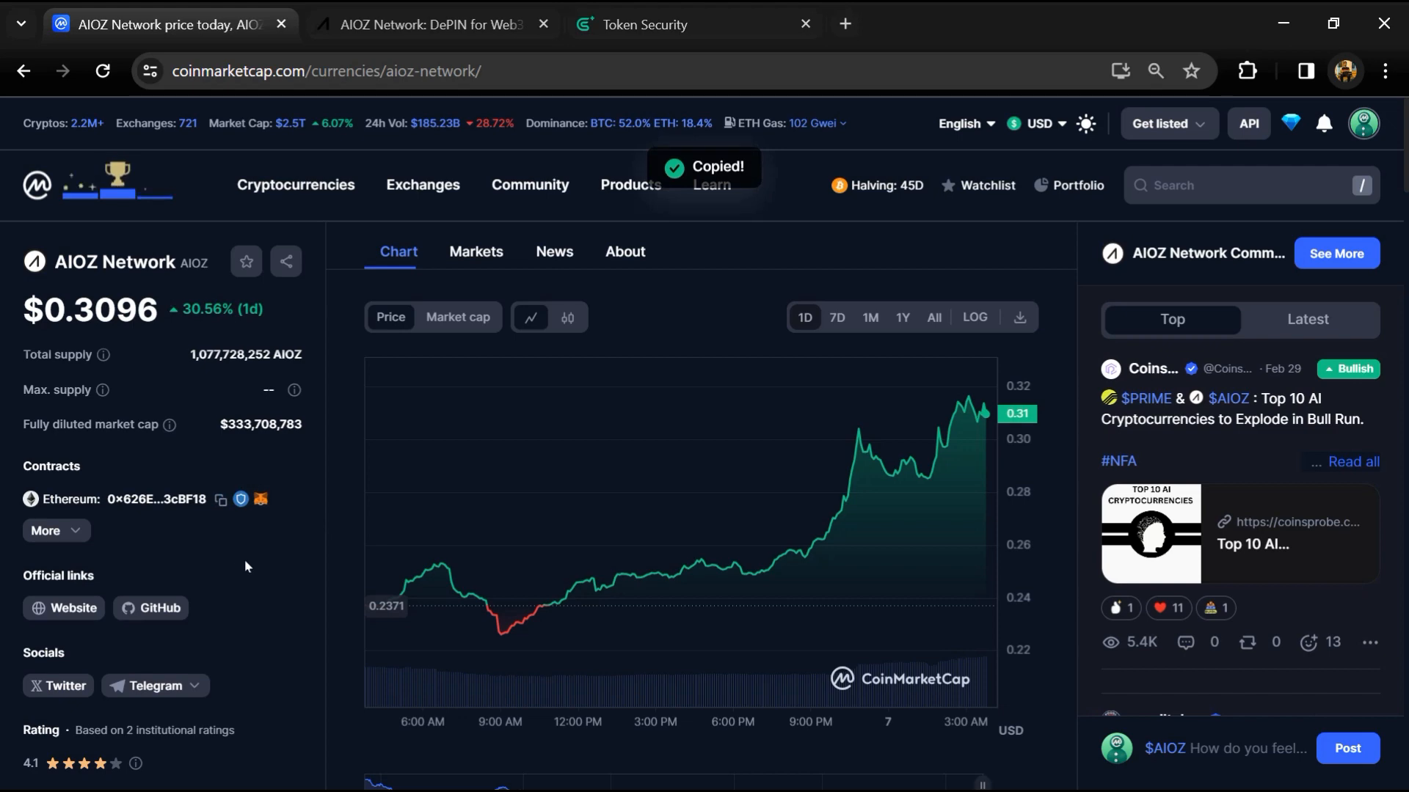
click(691, 25)
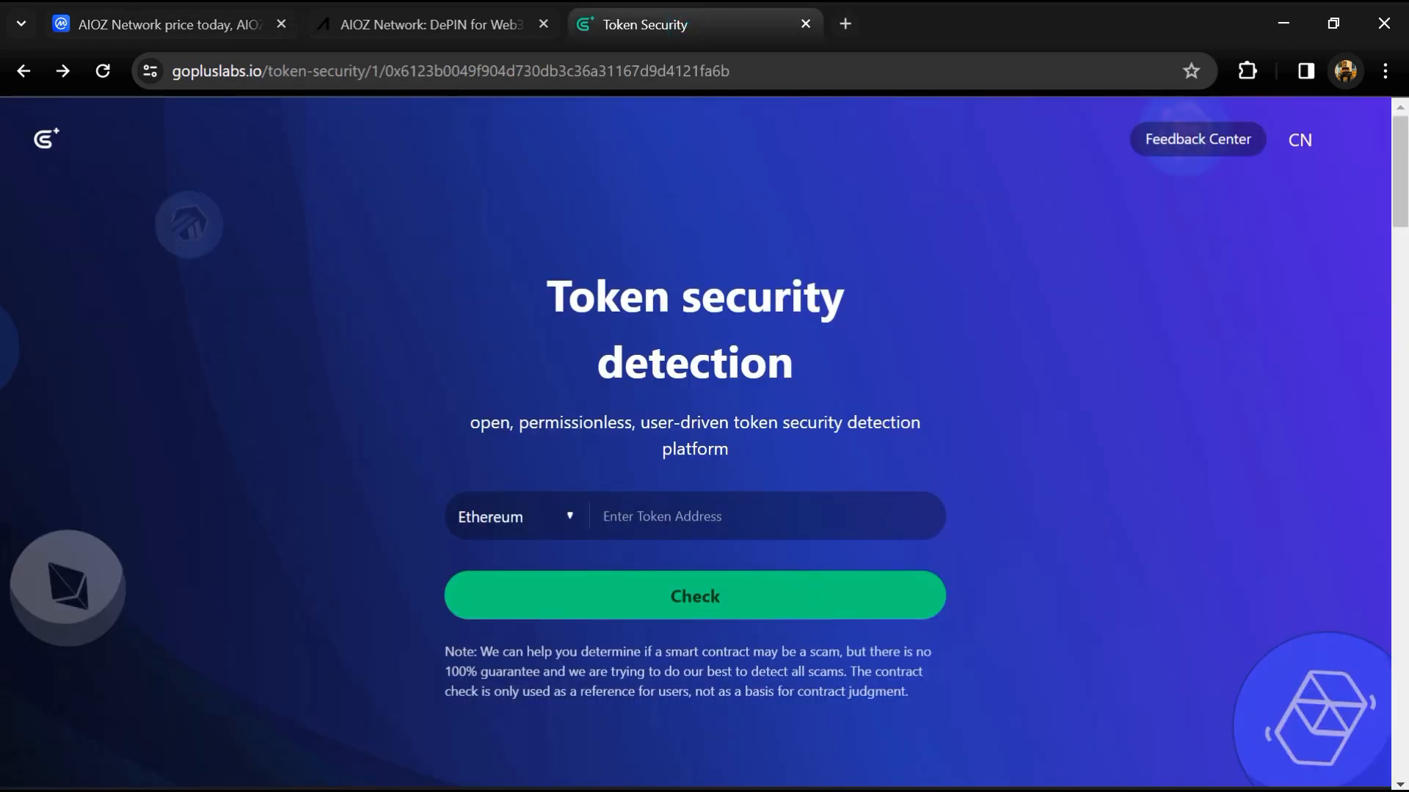
- Paste the contract address into the GoPlus token field and run the Check
right_click(763, 517)
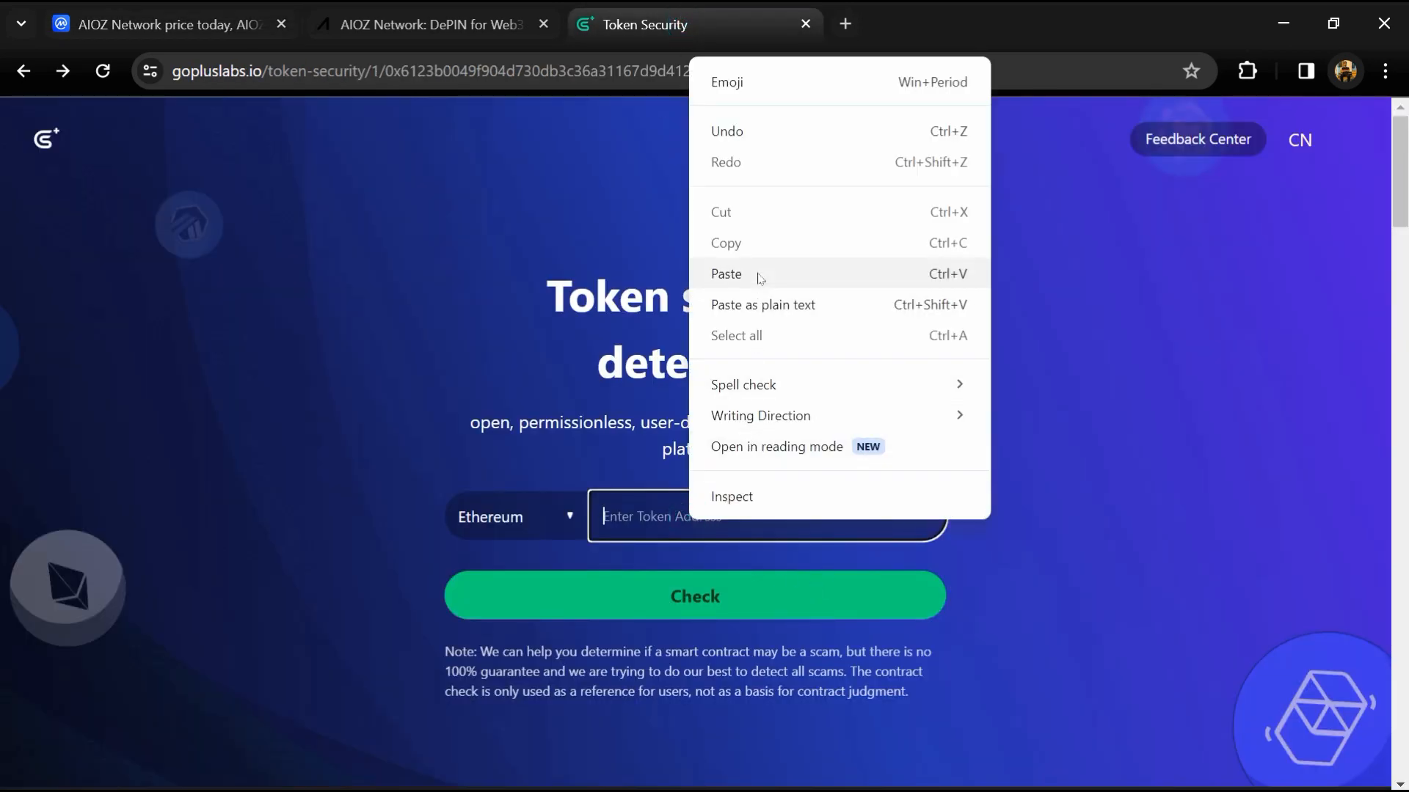
click(726, 275)
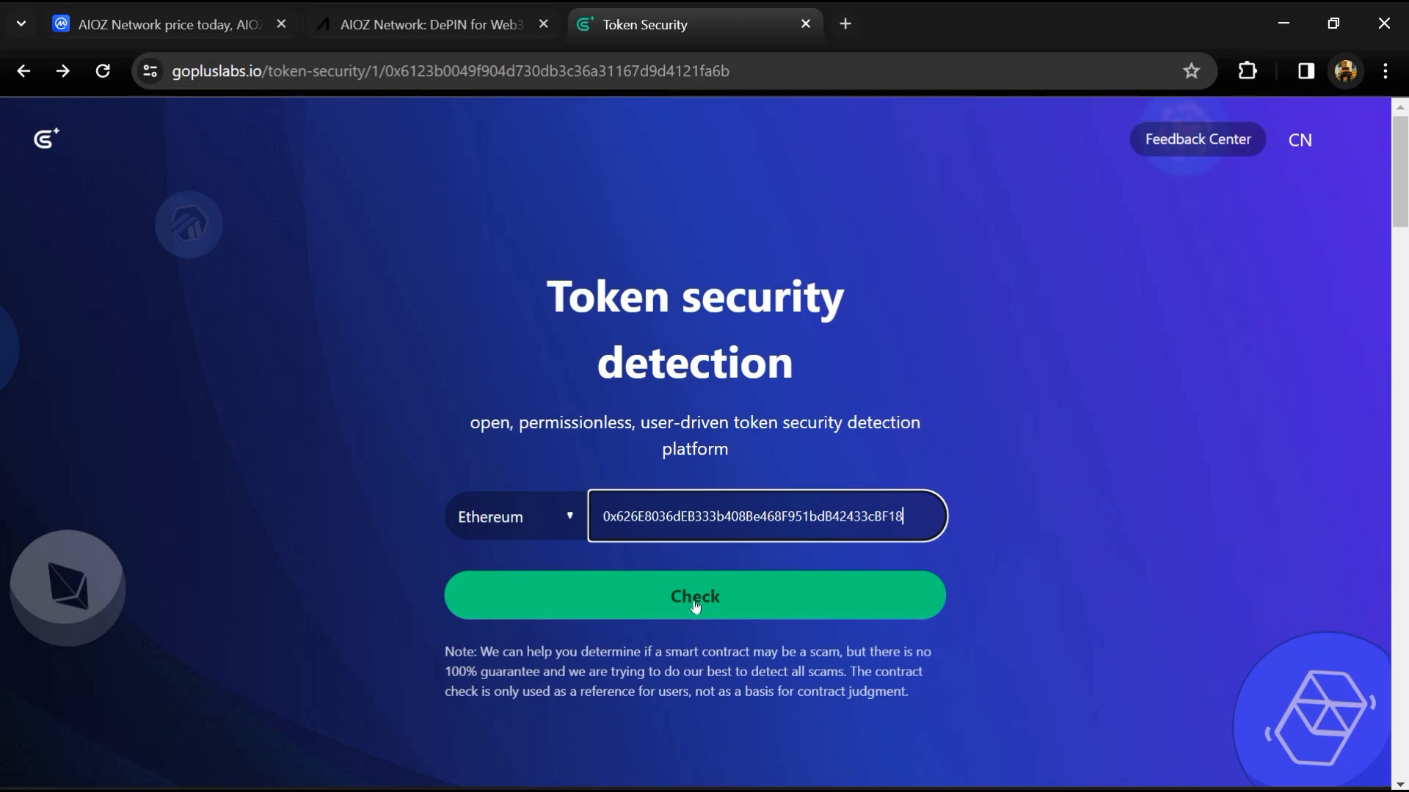
click(694, 596)
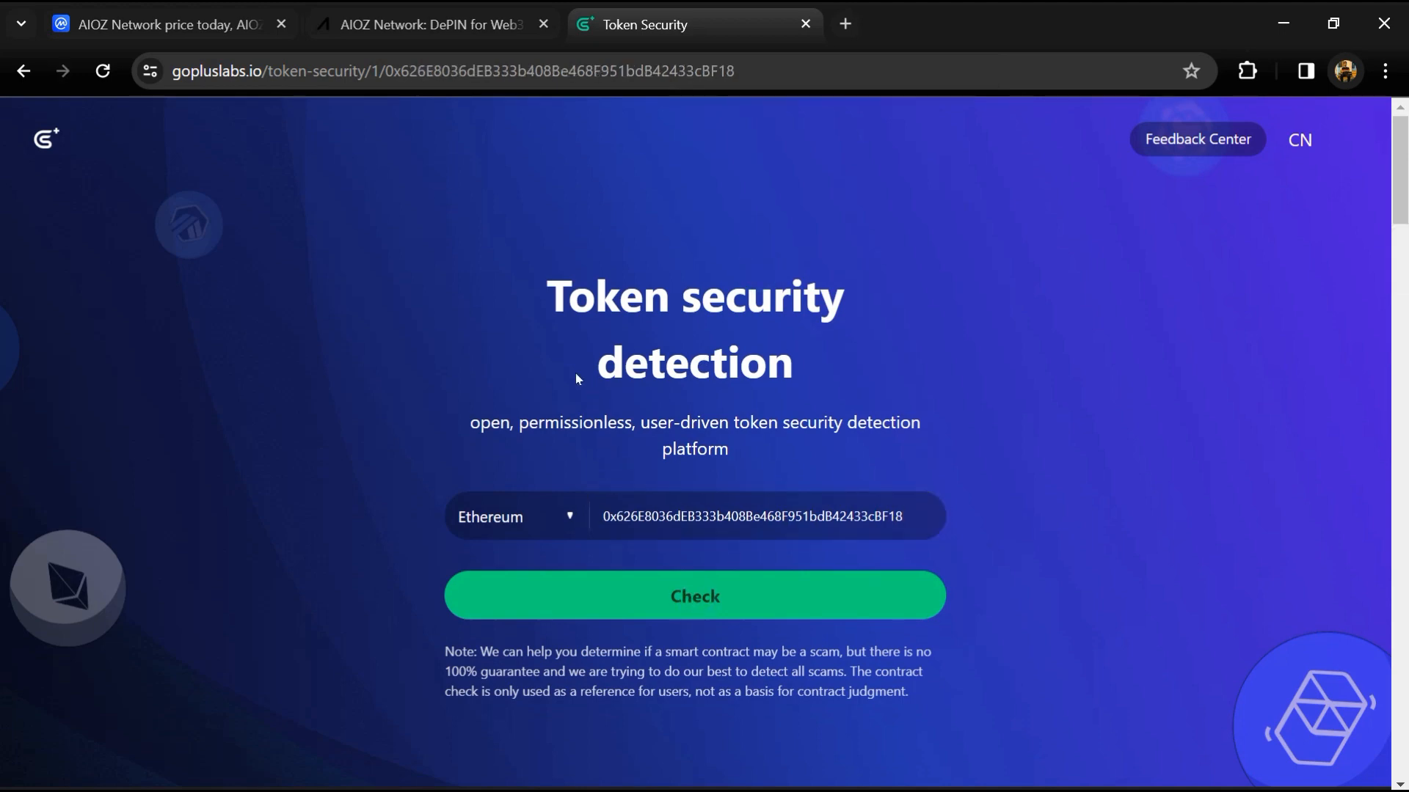
- View the AIOZ results: 0 risky items, 1 mint-function attention item and Top 10 Holders
click(694, 595)
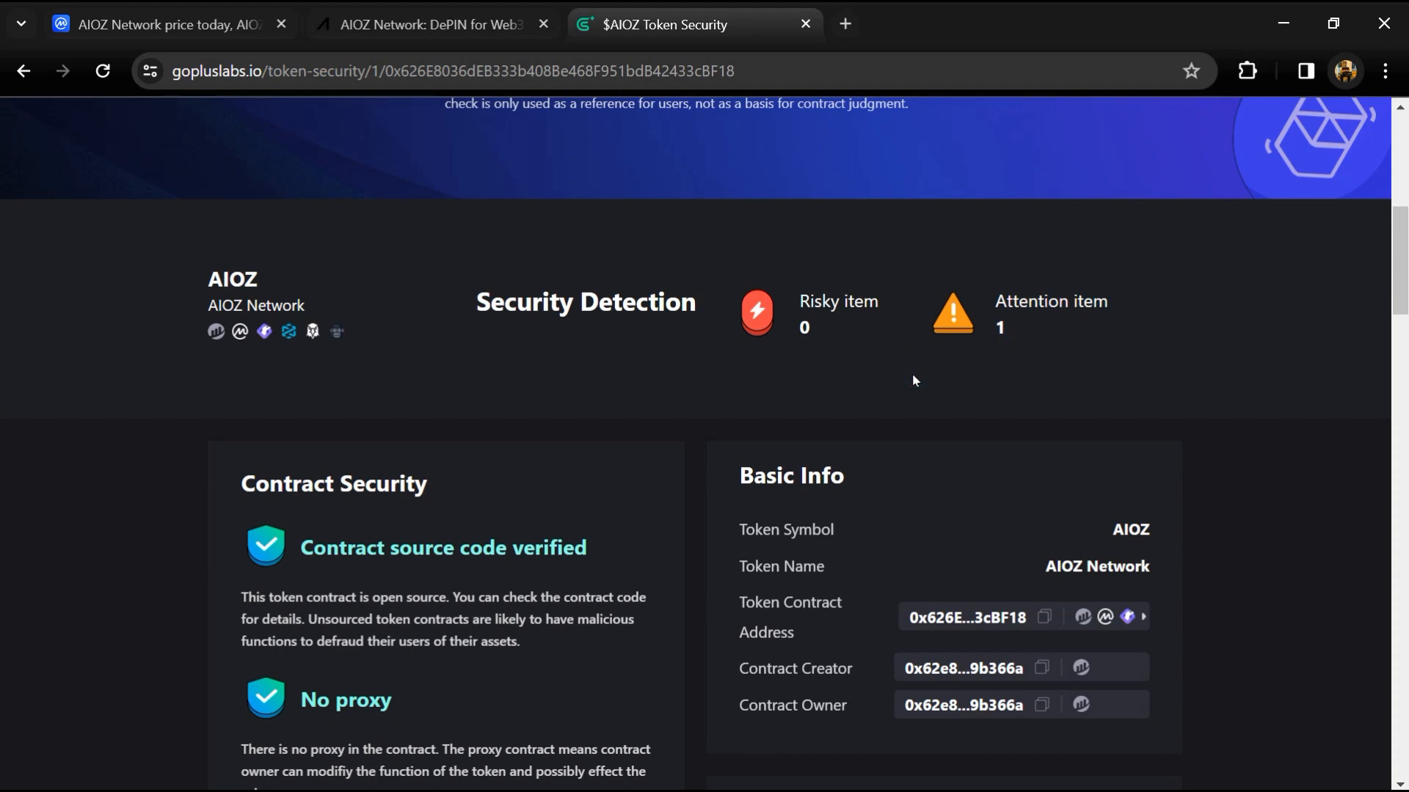
scroll(down, 3)
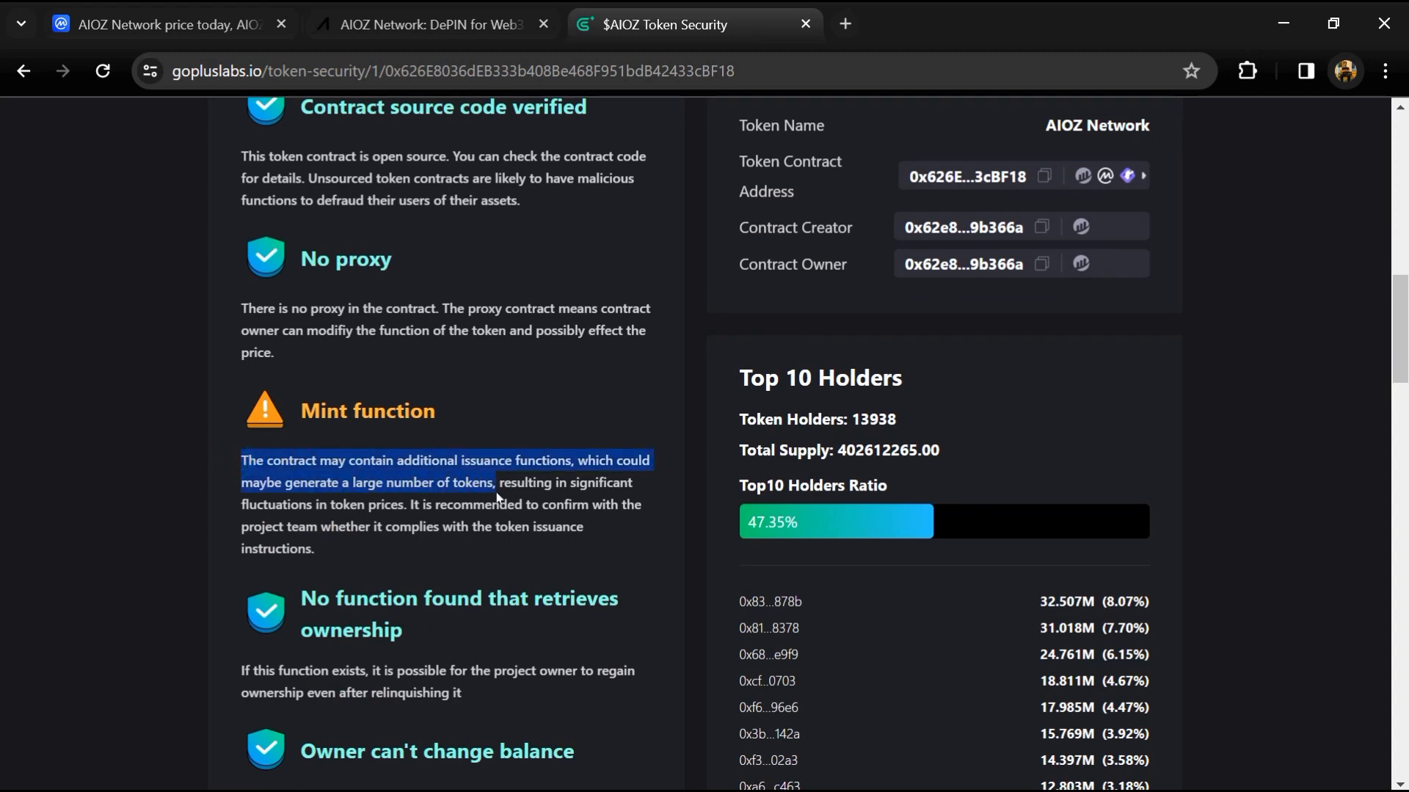
mouse_move(499, 497)
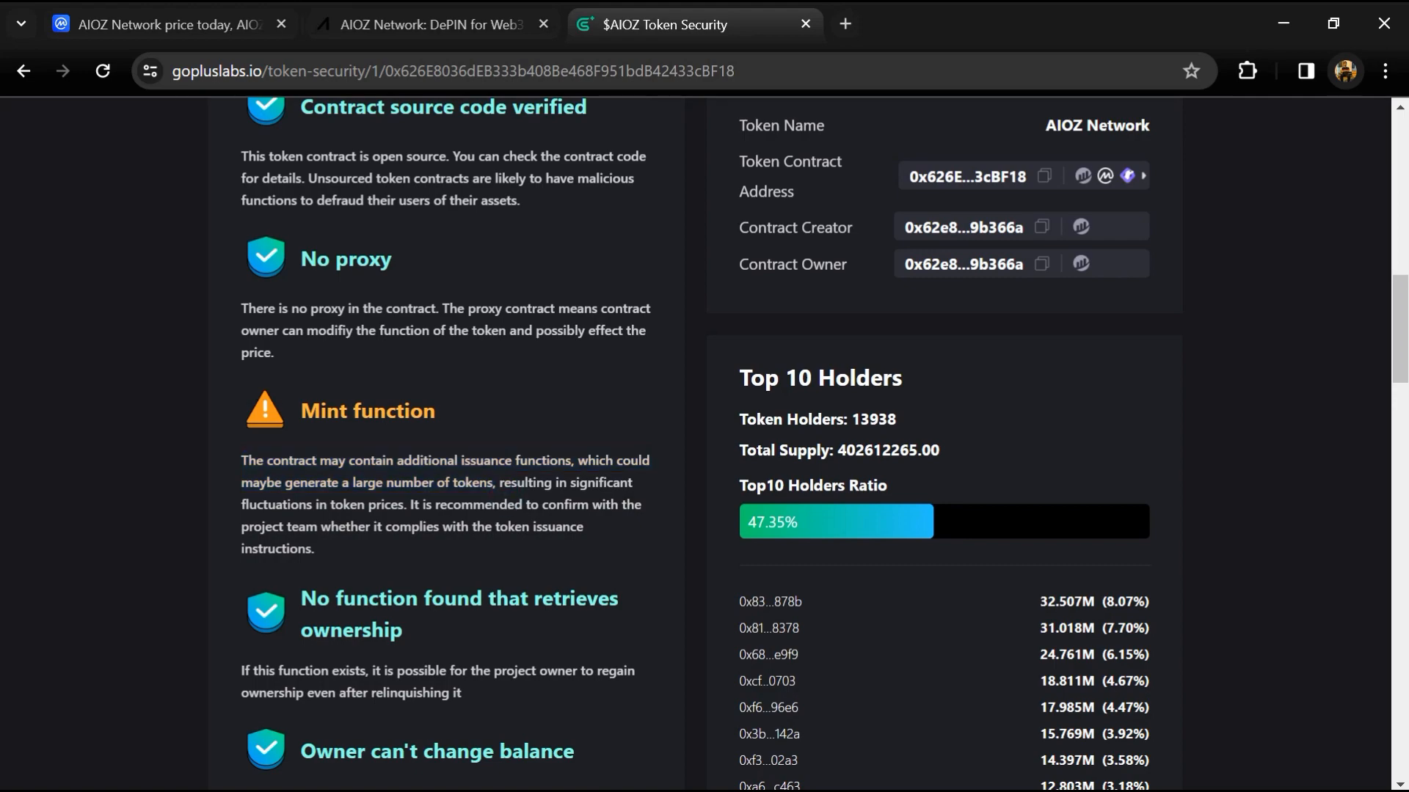
mouse_move(778, 395)
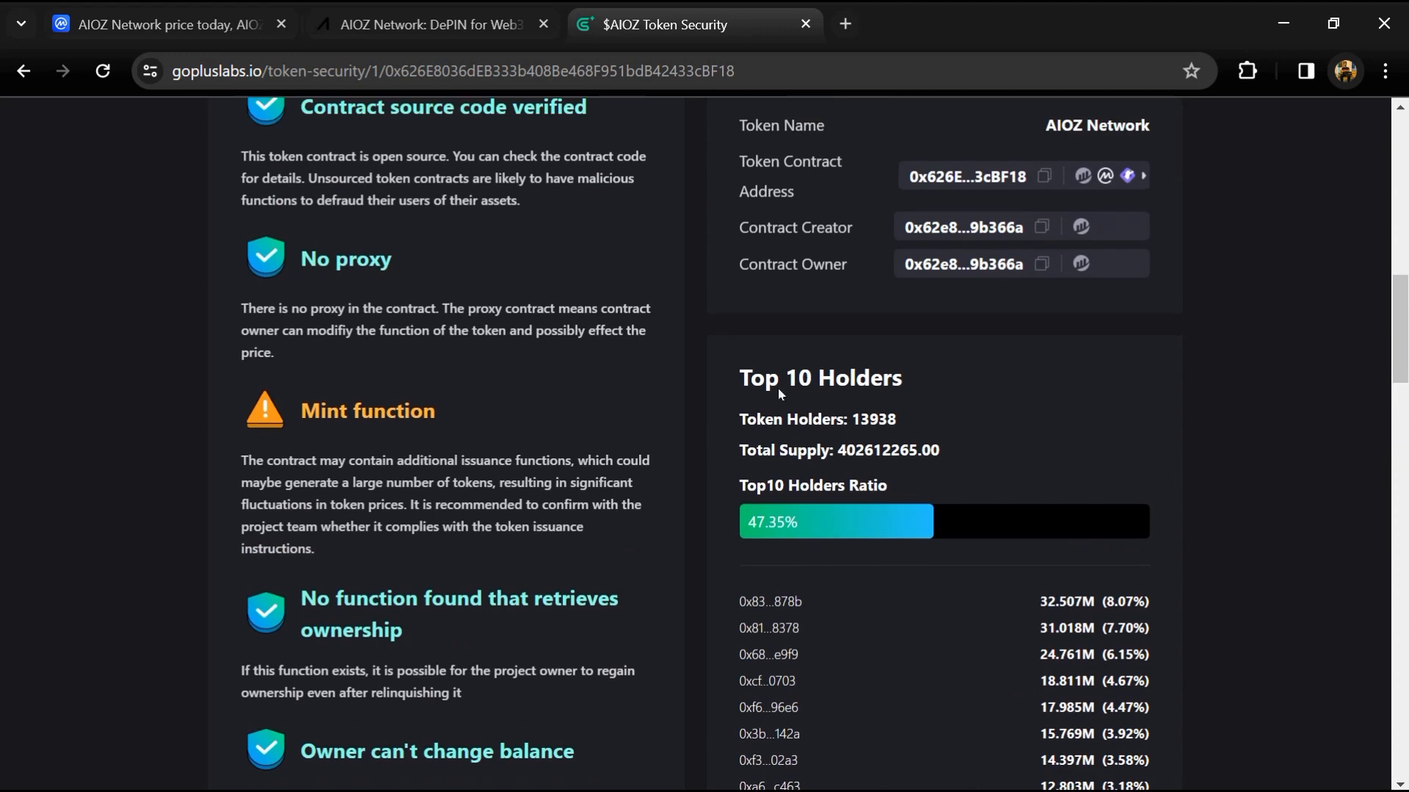
double_click(819, 377)
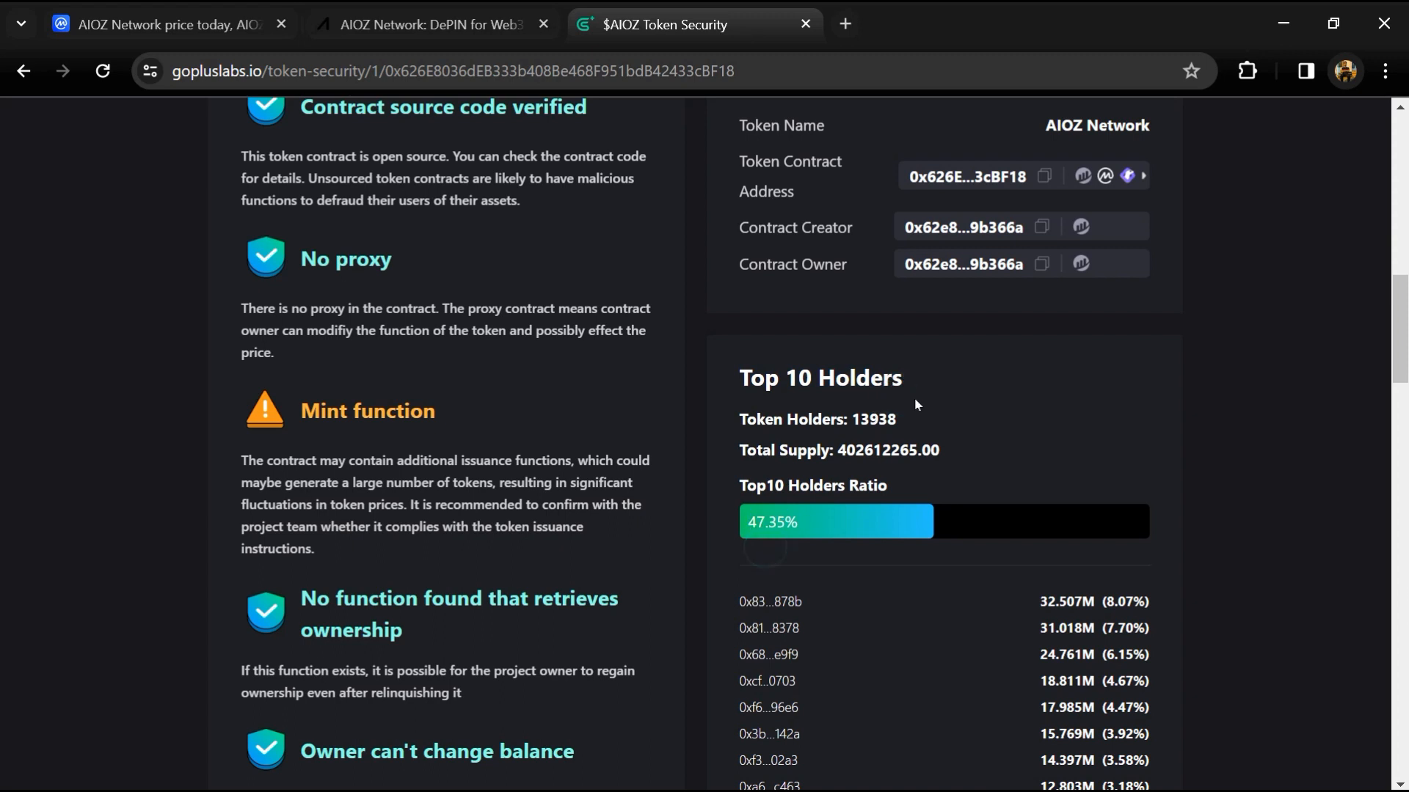
double_click(871, 418)
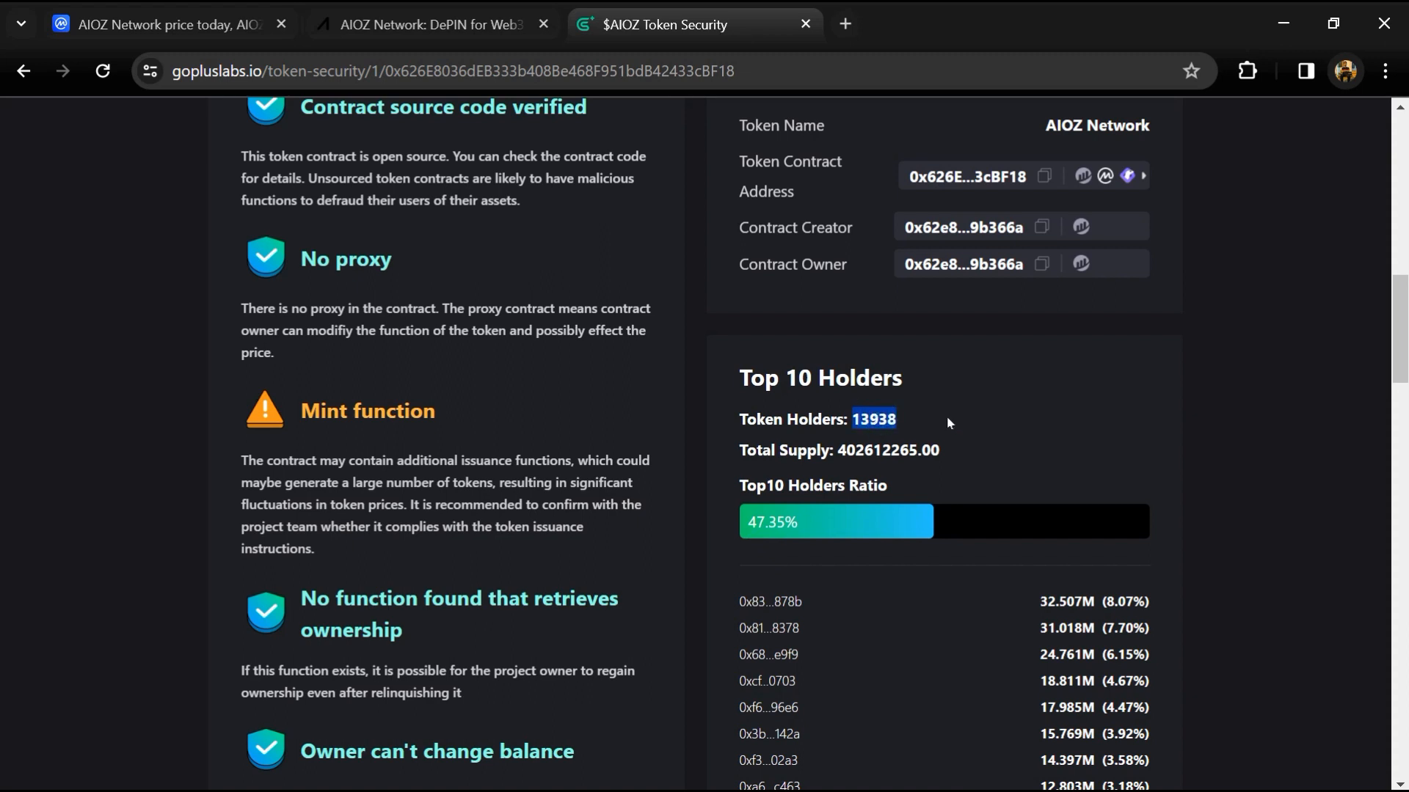
double_click(887, 450)
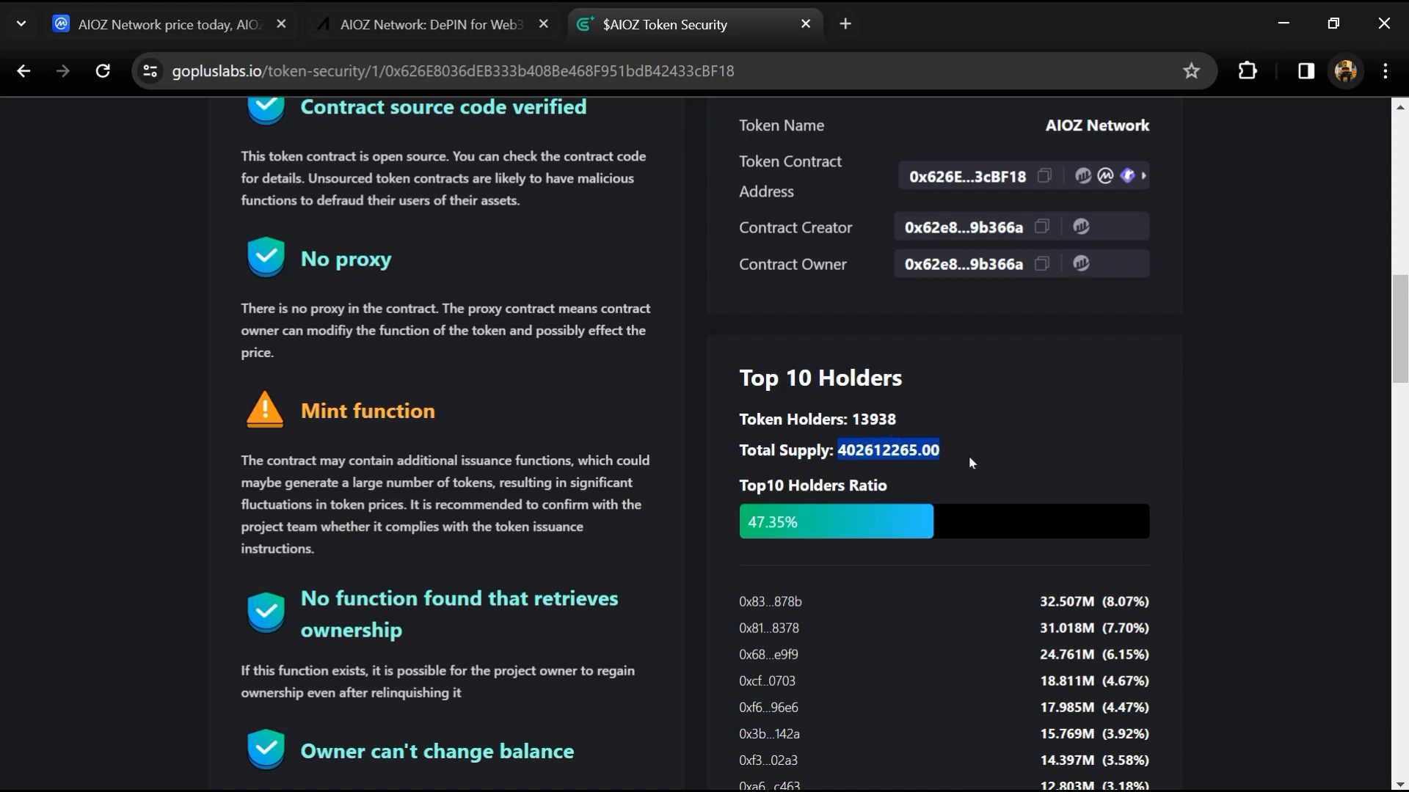
click(970, 451)
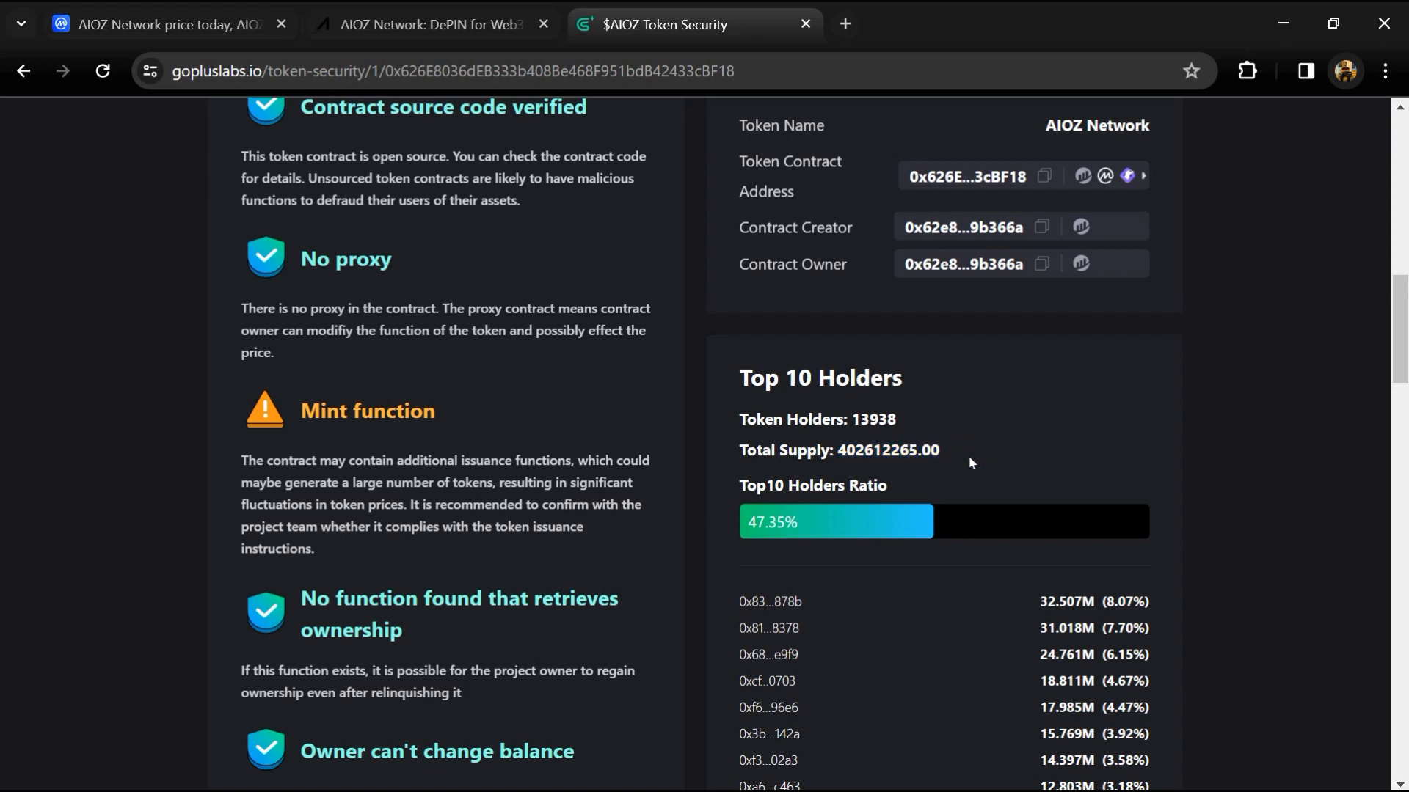
mouse_move(1005, 465)
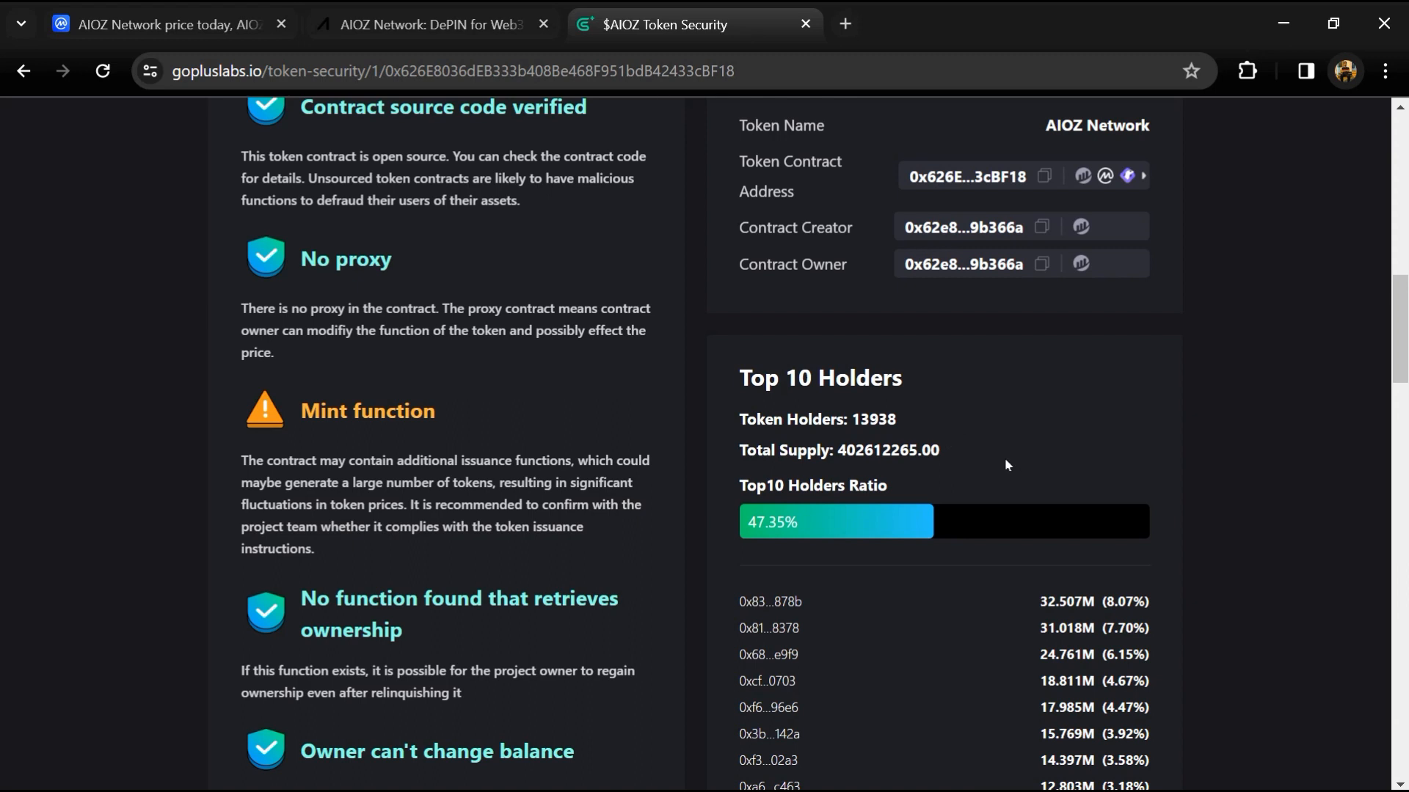
mouse_move(969, 463)
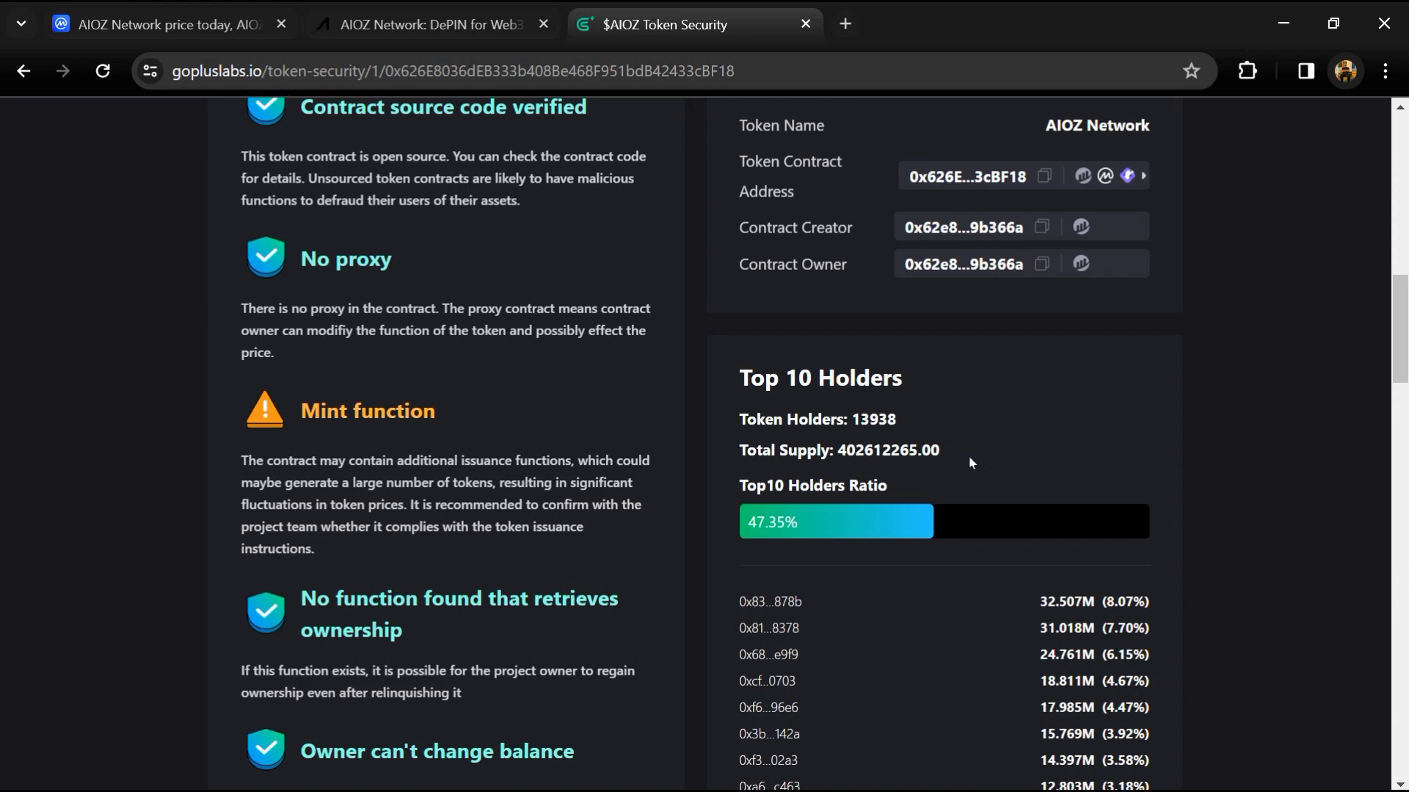
mouse_move(1003, 451)
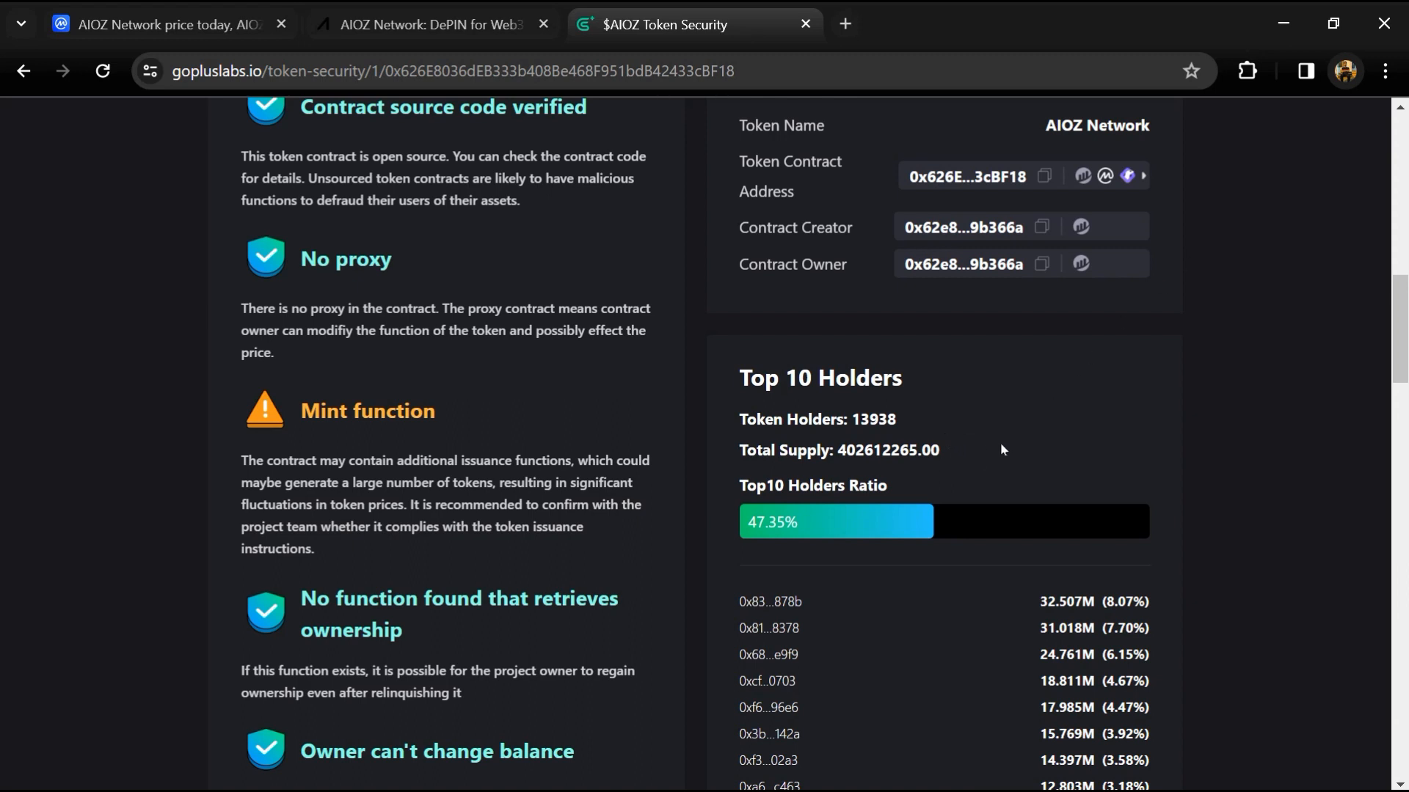
mouse_move(945, 440)
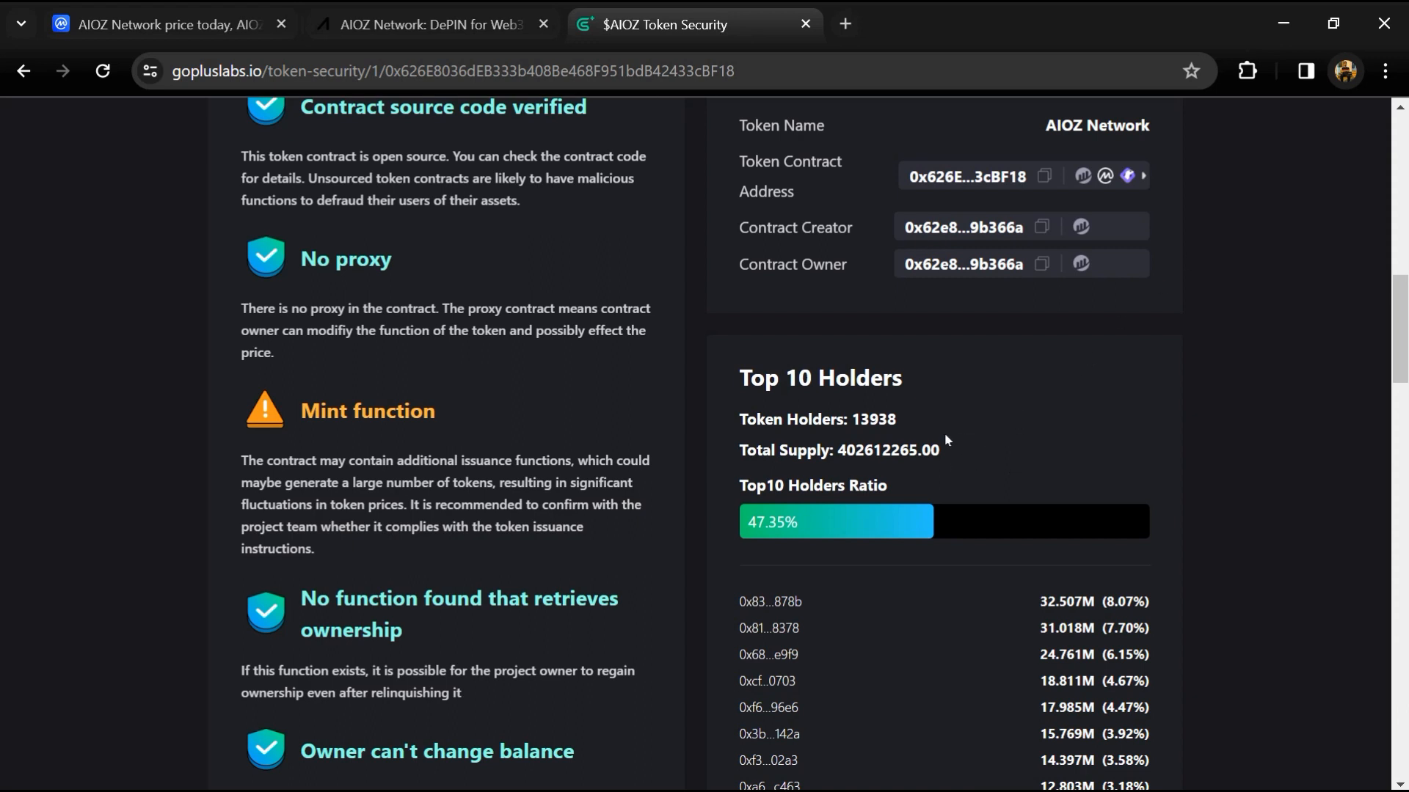
mouse_move(1208, 233)
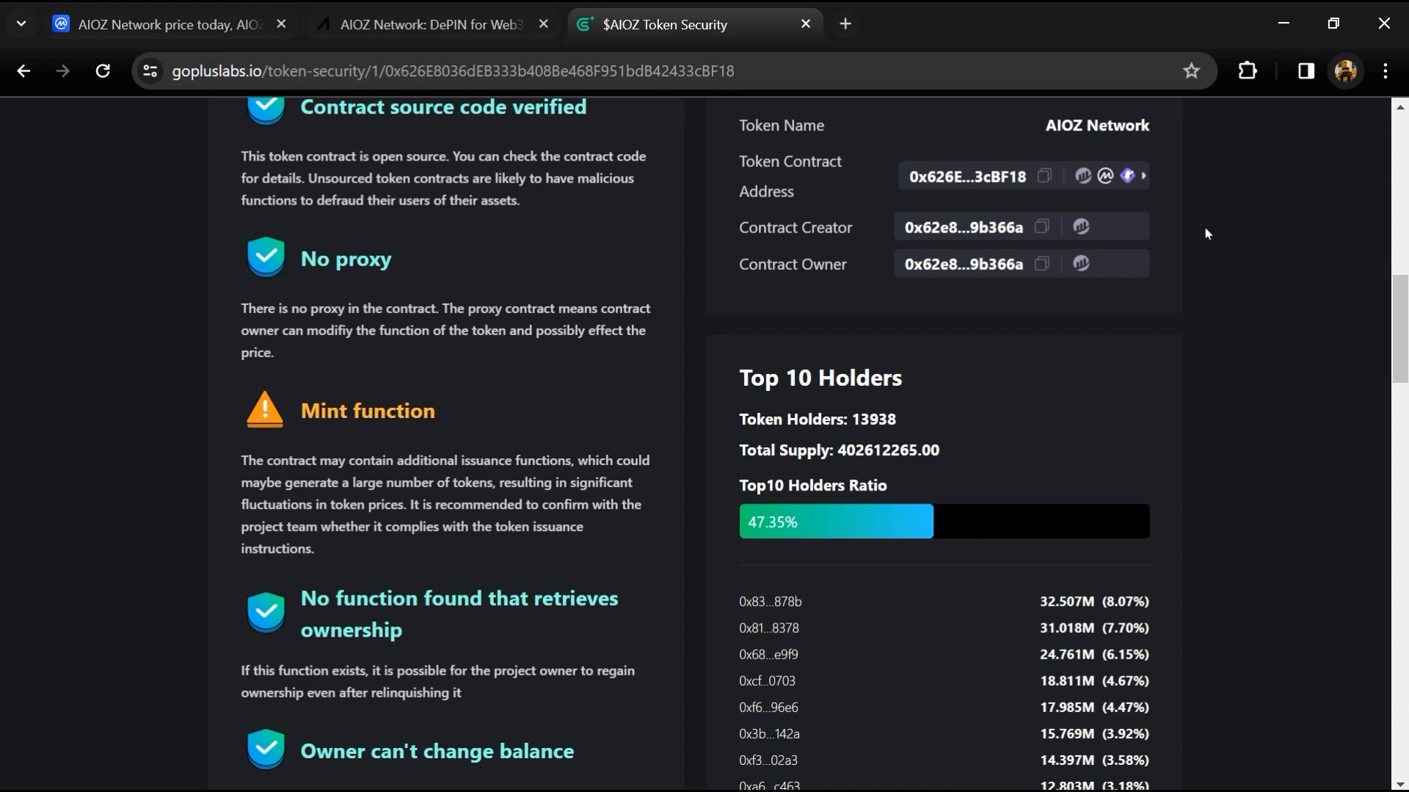